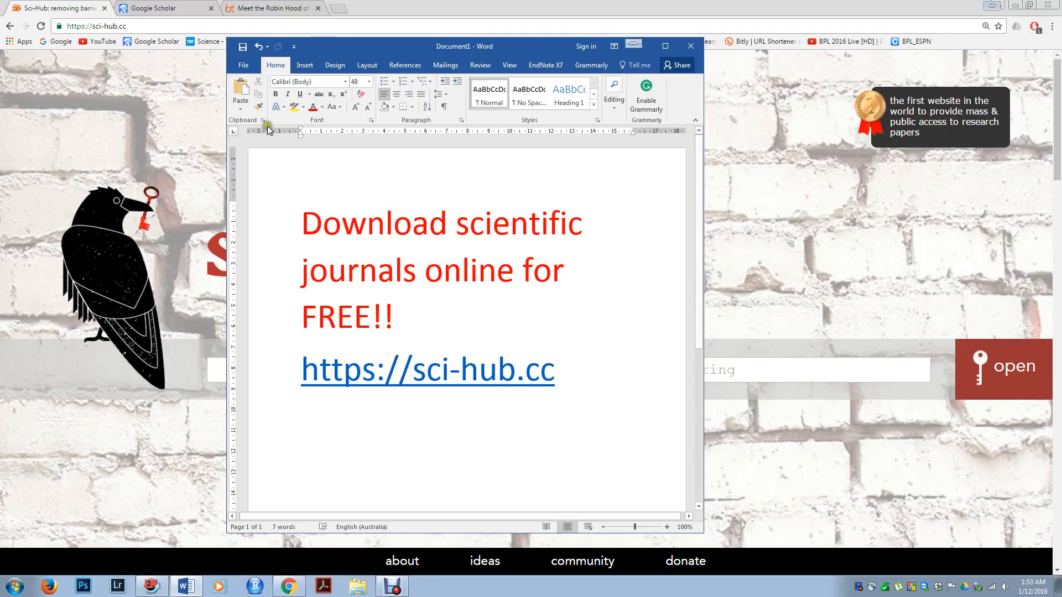
- Show the Big Think article 'Meet the Robin Hood of Science'
click(271, 7)
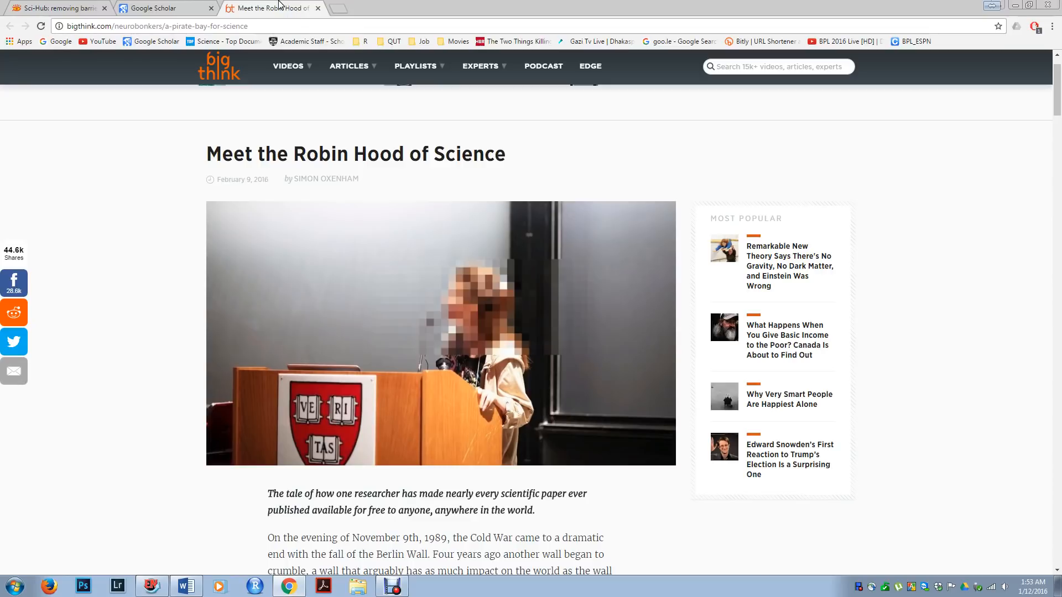
mouse_move(171, 249)
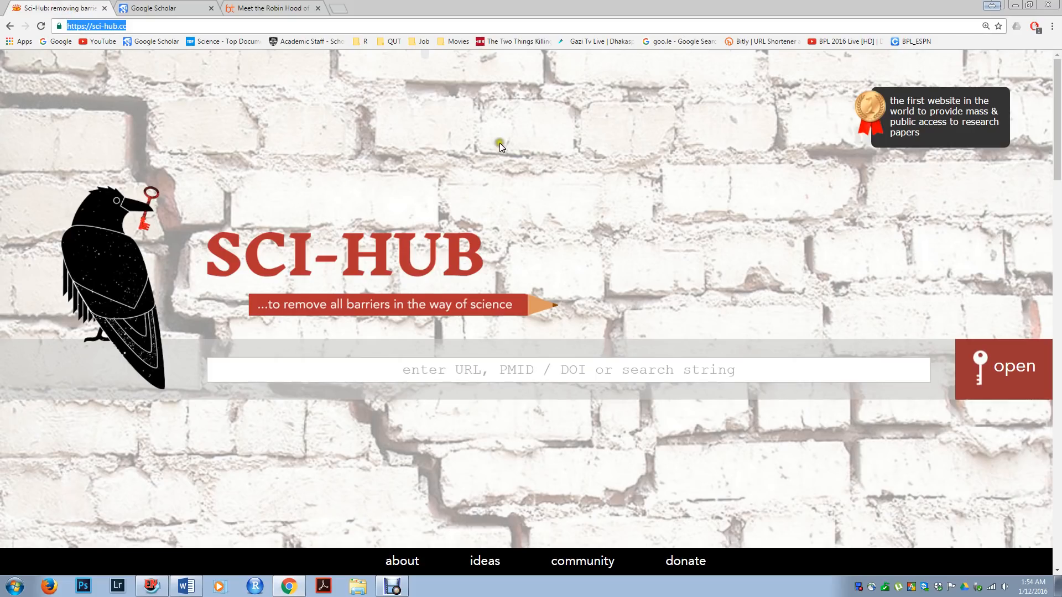
mouse_move(482, 150)
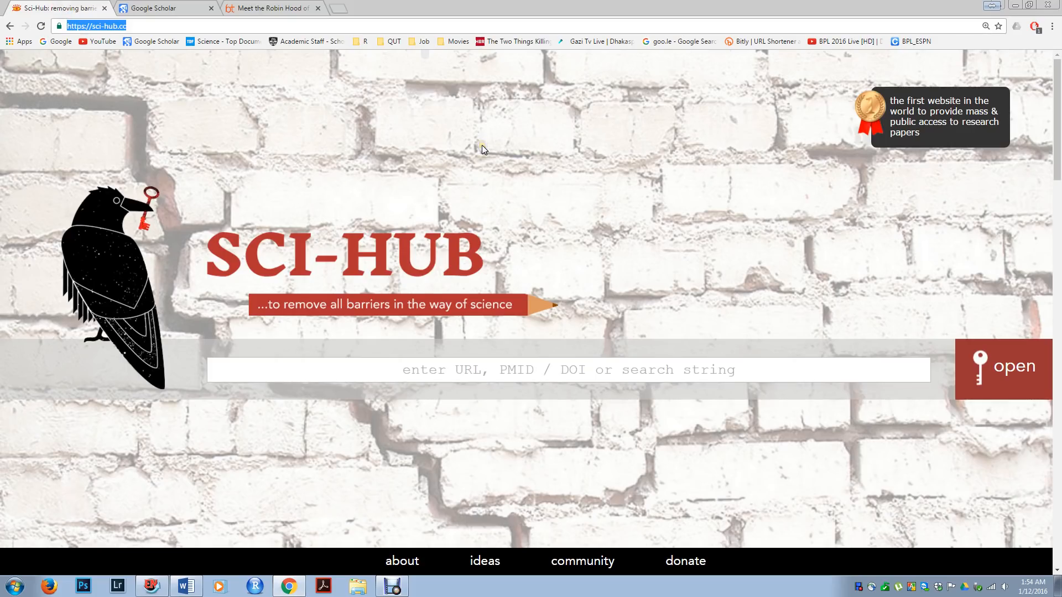
mouse_move(730, 71)
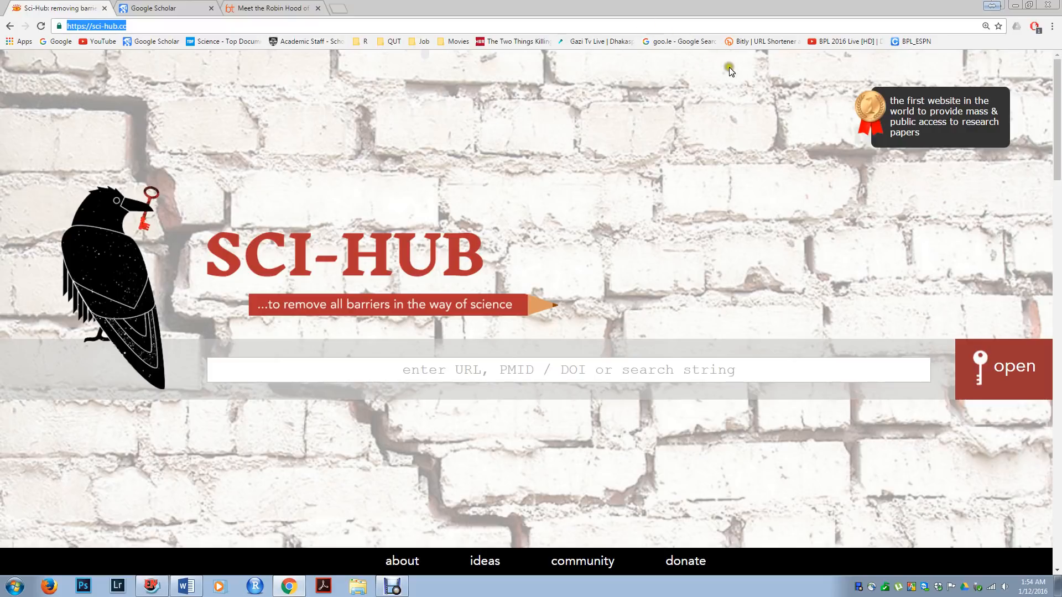
mouse_move(293, 554)
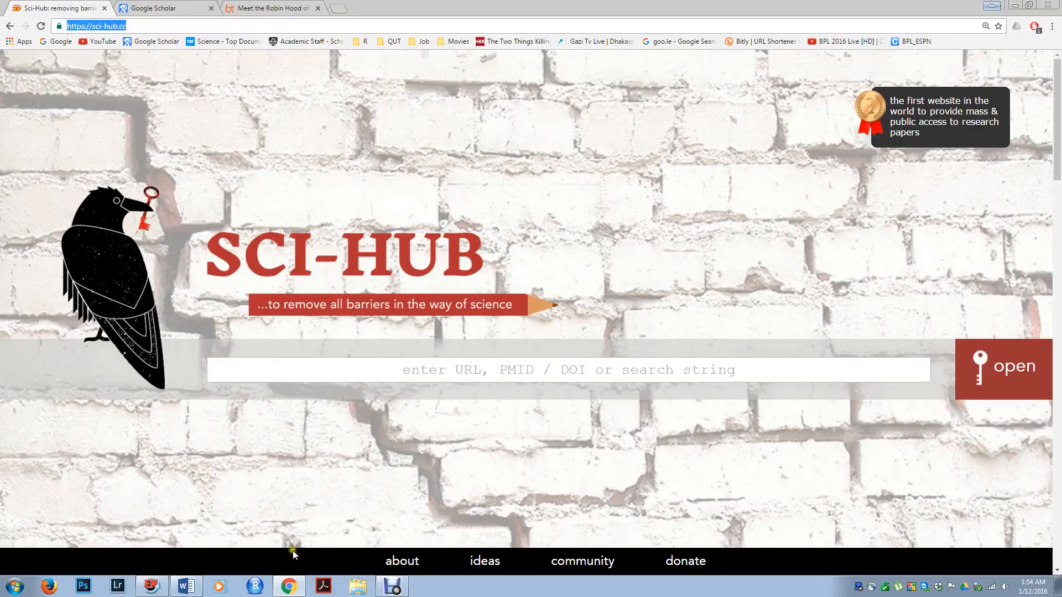
- Search Sci-Hub for 'environment' to reach the search-unavailable notice
click(498, 369)
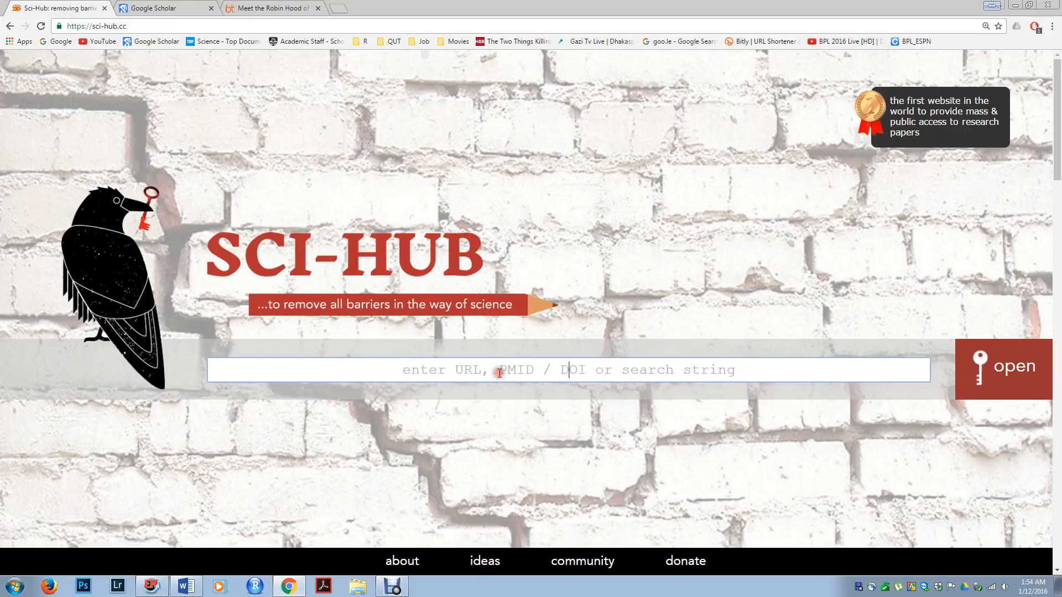
mouse_move(501, 448)
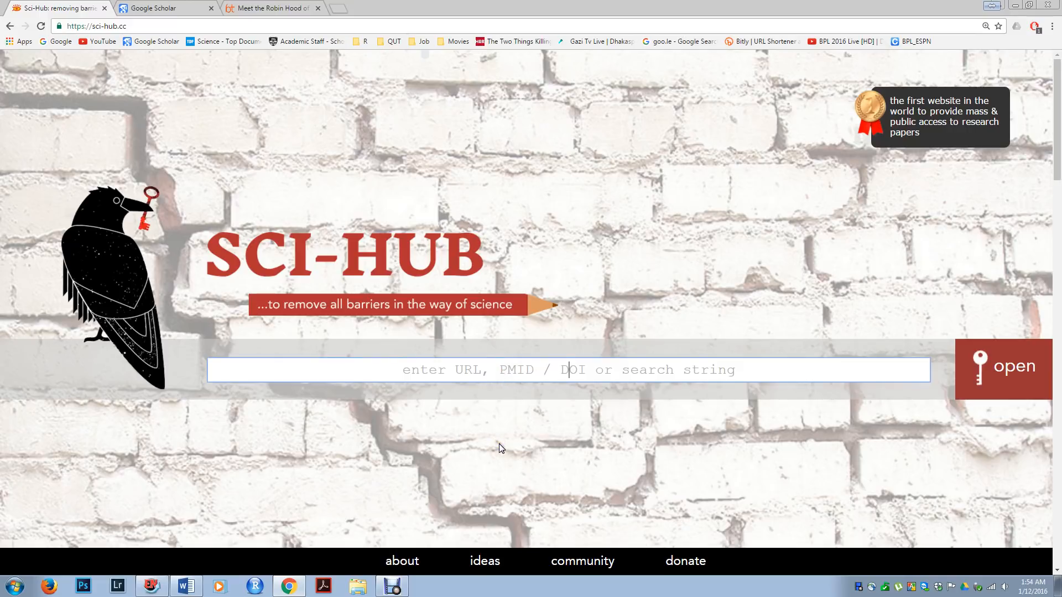
text(e)
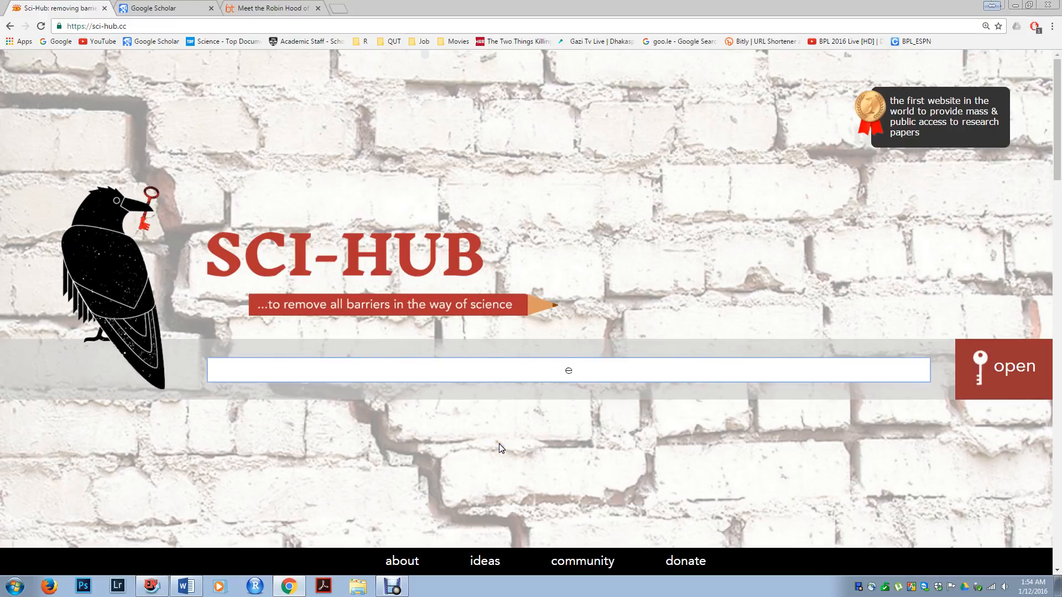
text(environment)
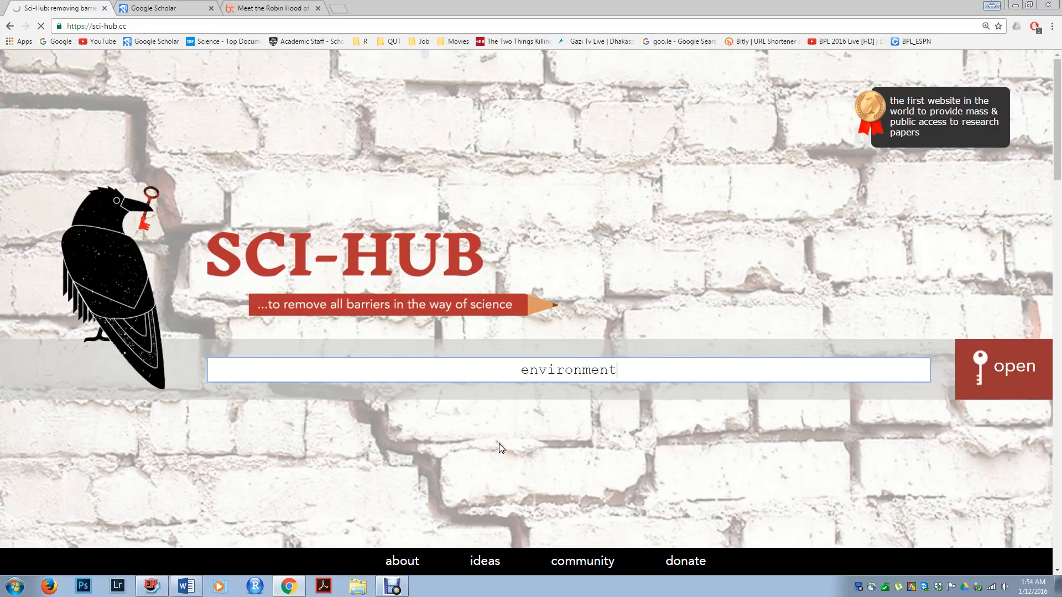
click(1002, 367)
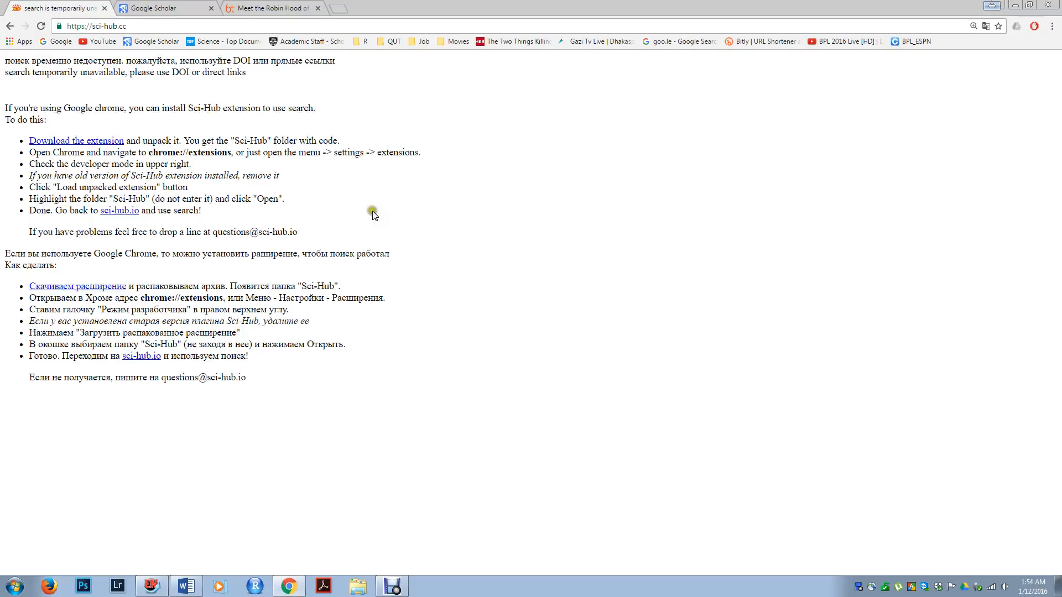
mouse_move(102, 168)
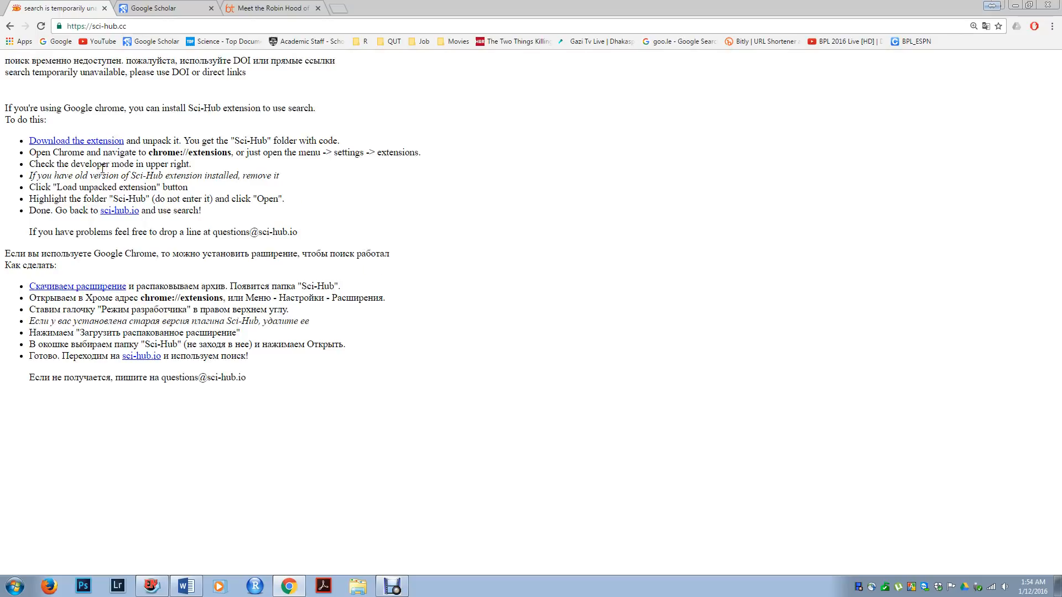
mouse_move(169, 151)
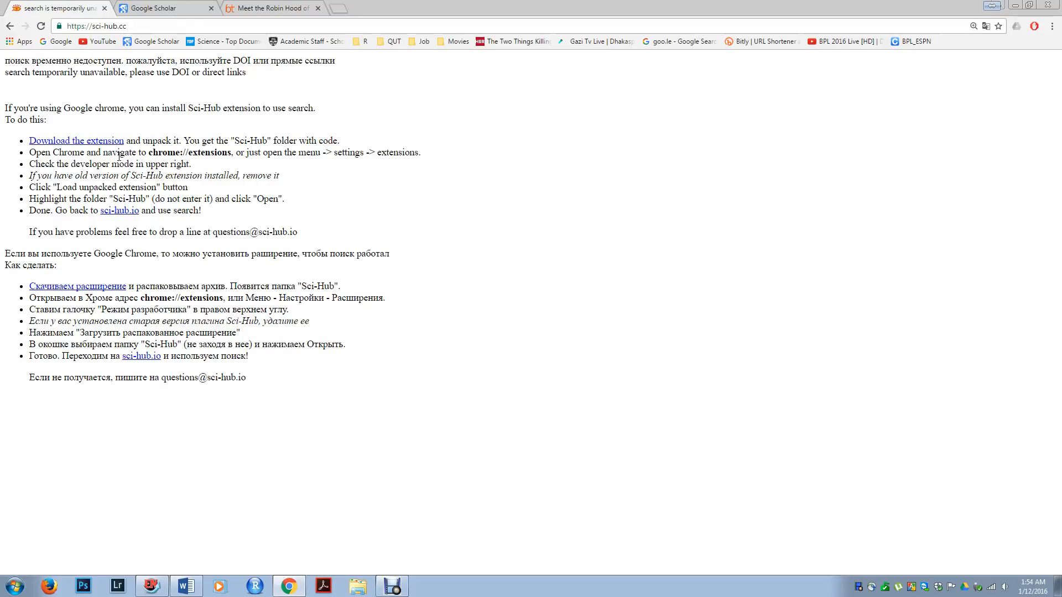
mouse_move(53, 145)
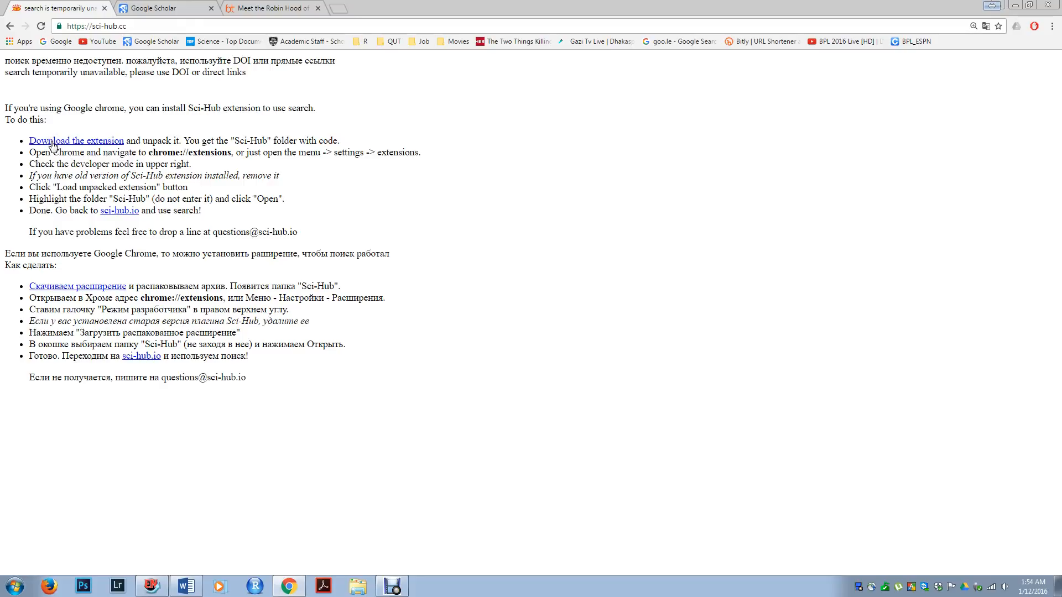
- Download Sci-Hub.zip (129 KB) and select it in the Explorer Downloads folder
click(76, 140)
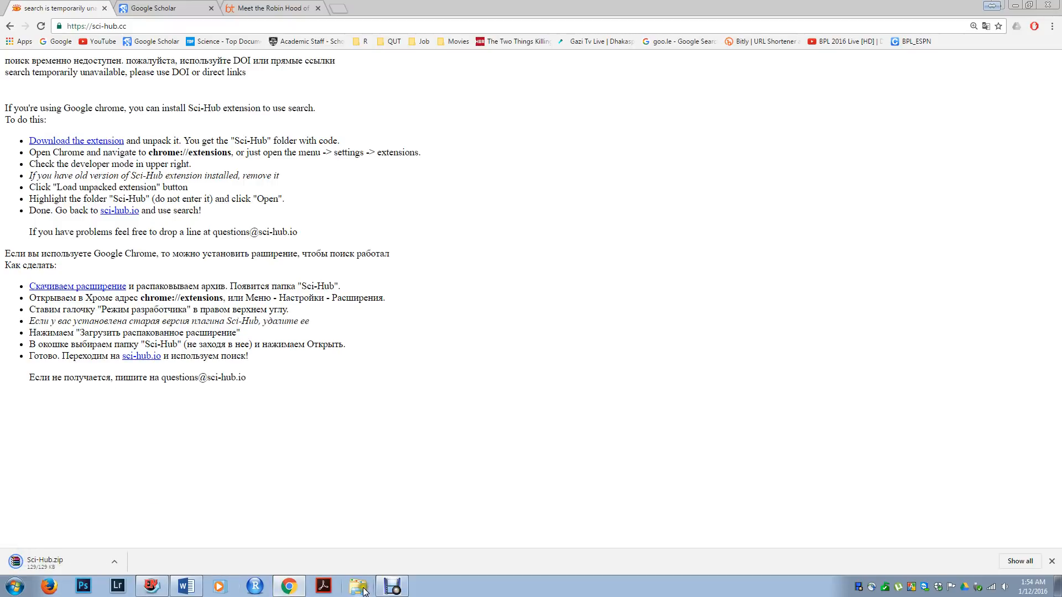
click(359, 586)
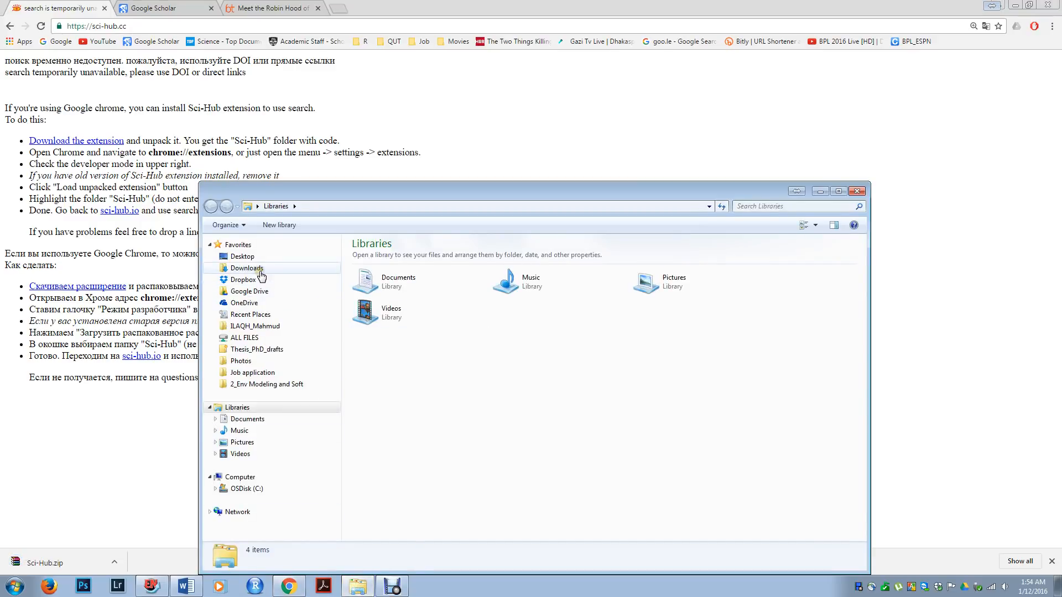
click(247, 268)
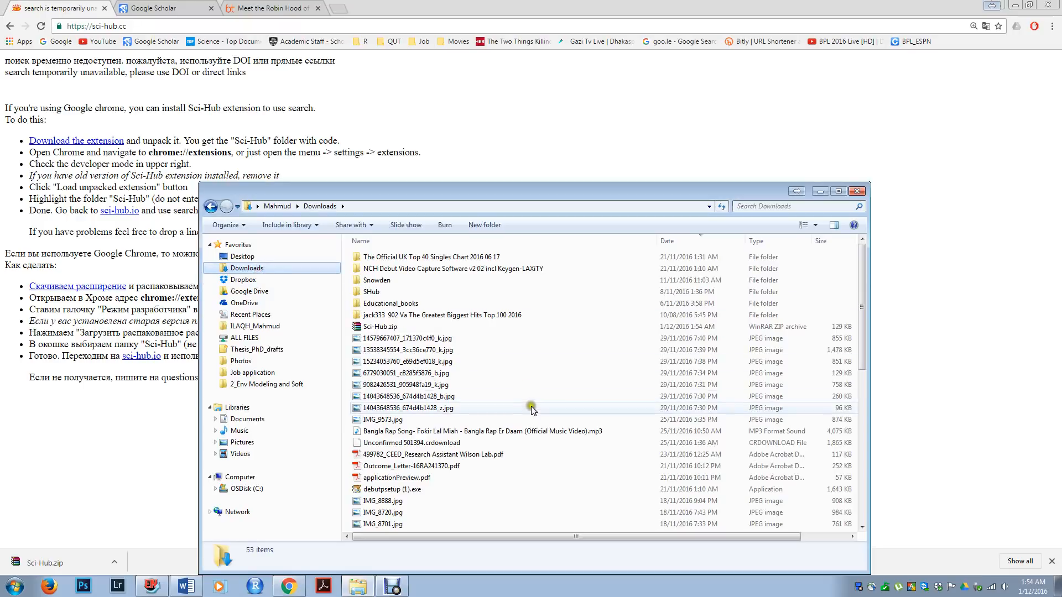
click(379, 326)
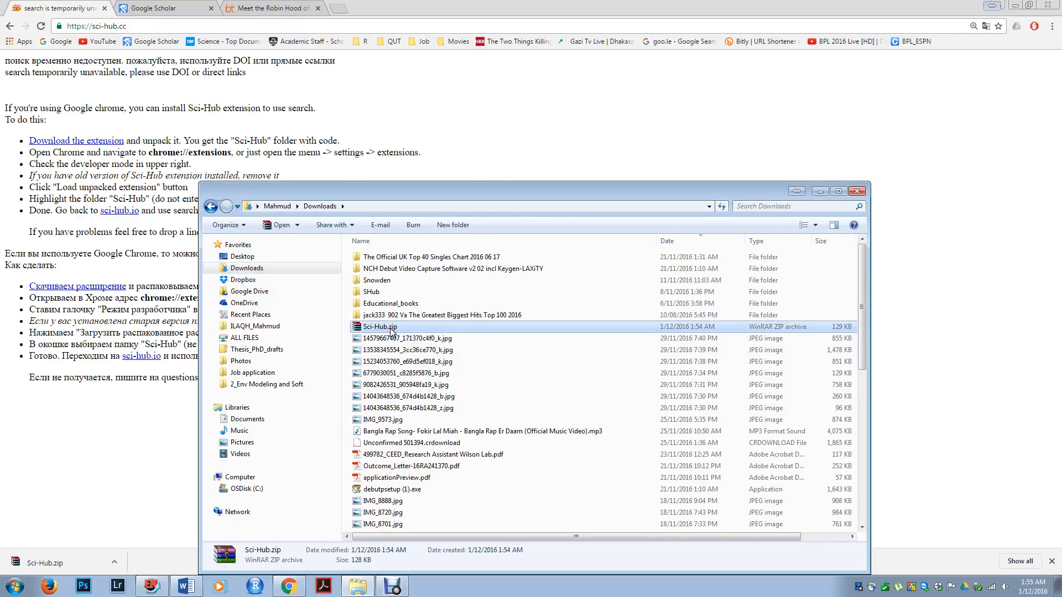
mouse_move(472, 408)
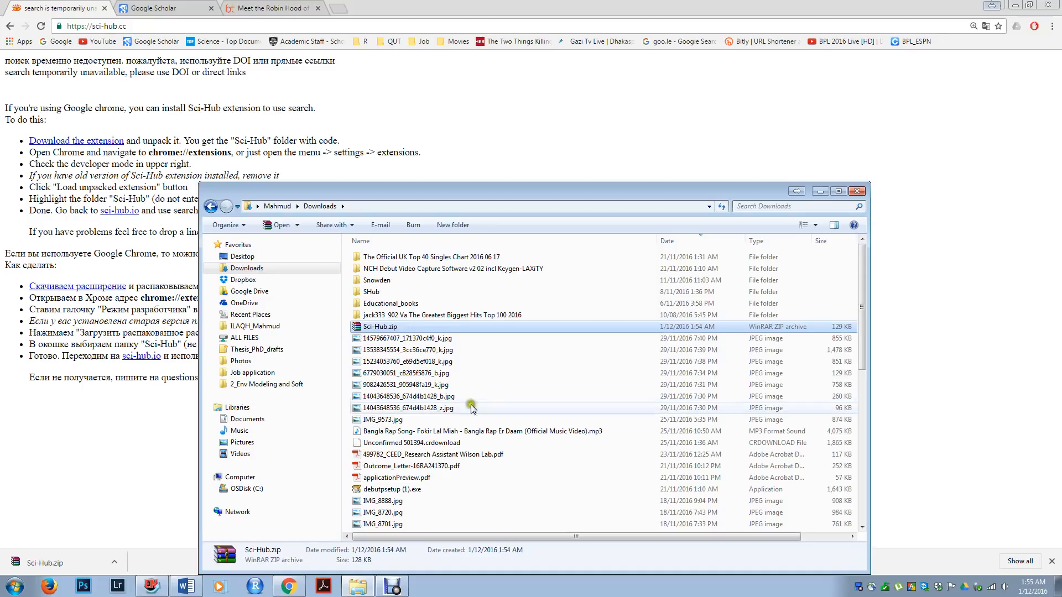
scroll(down, 3)
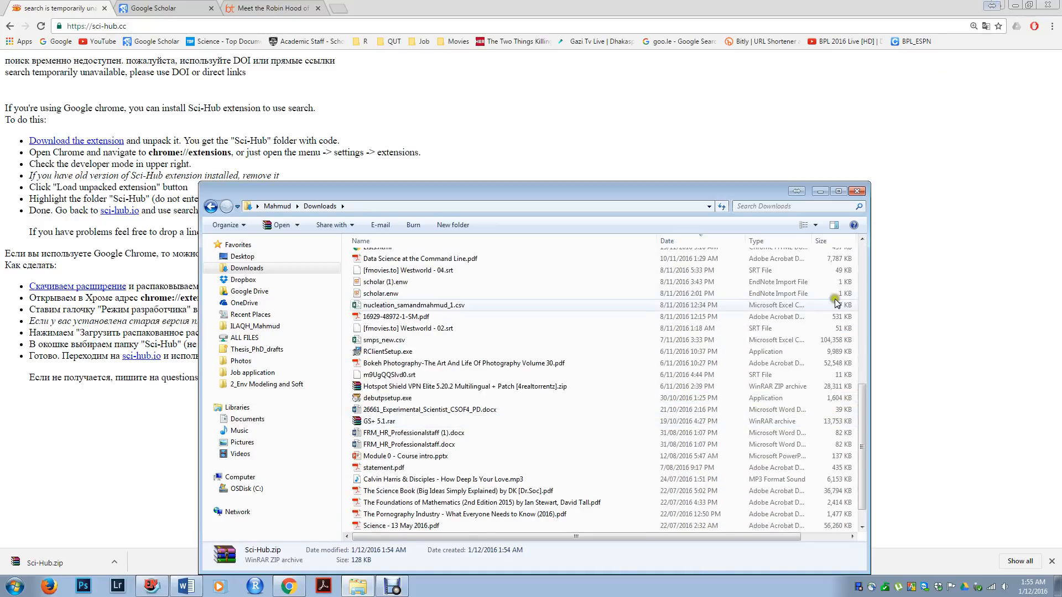
scroll(down, 3)
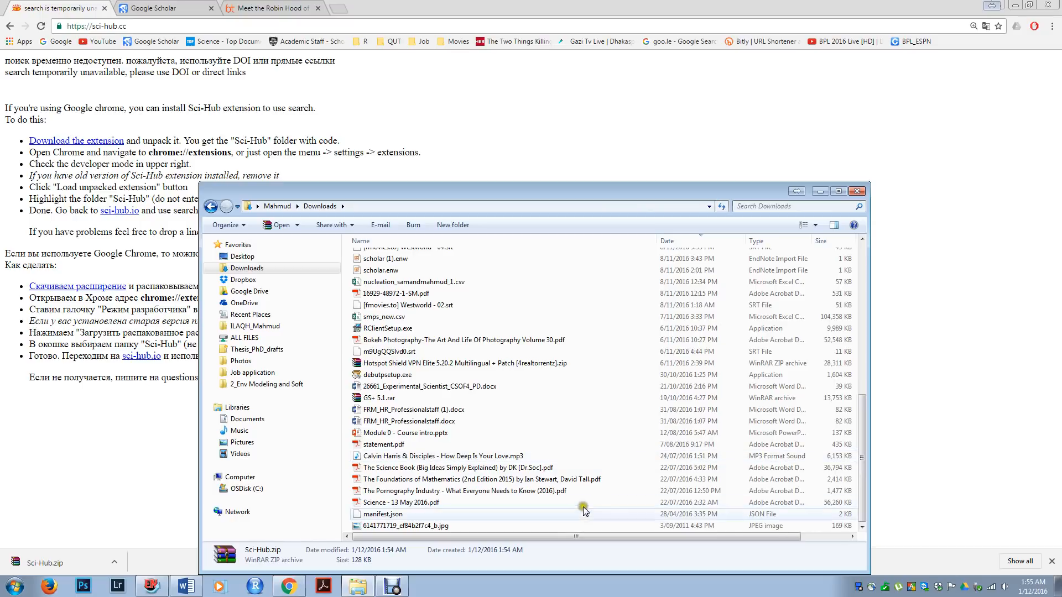
- Create a new folder named SciHub in Downloads and open it
right_click(584, 508)
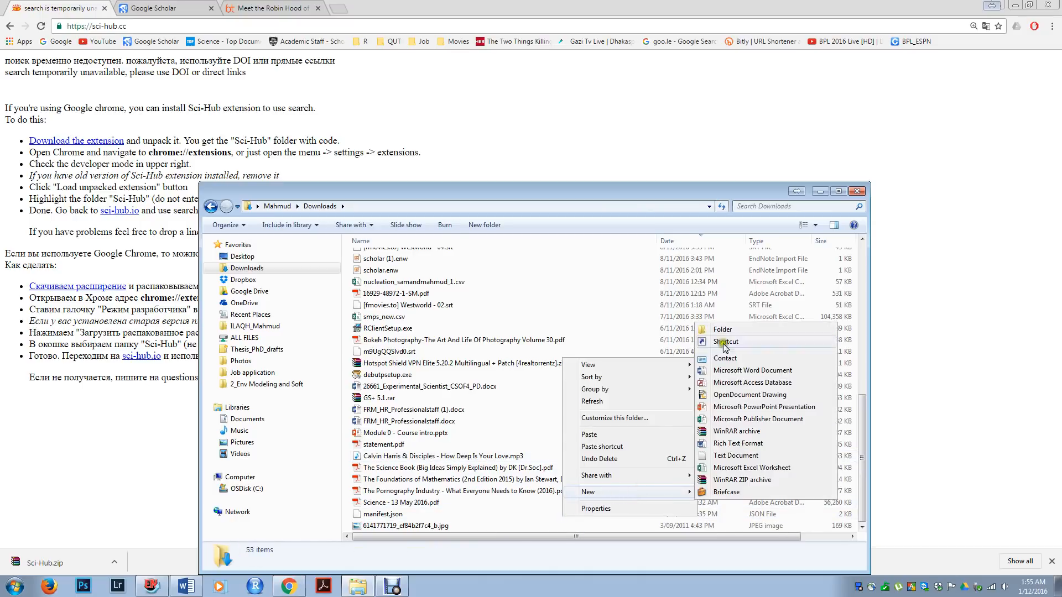
click(722, 328)
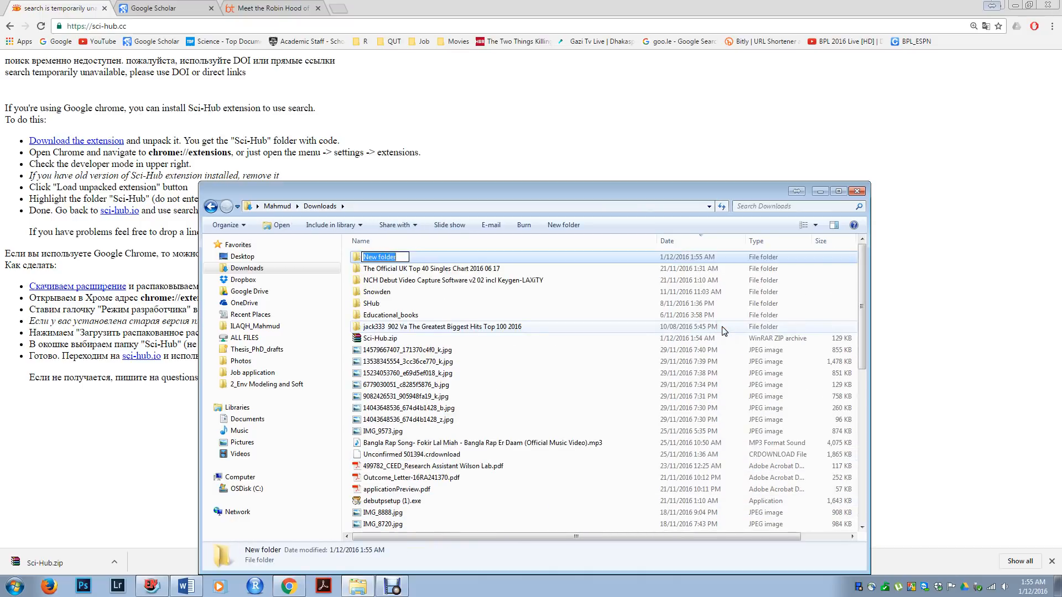
text(SciHub)
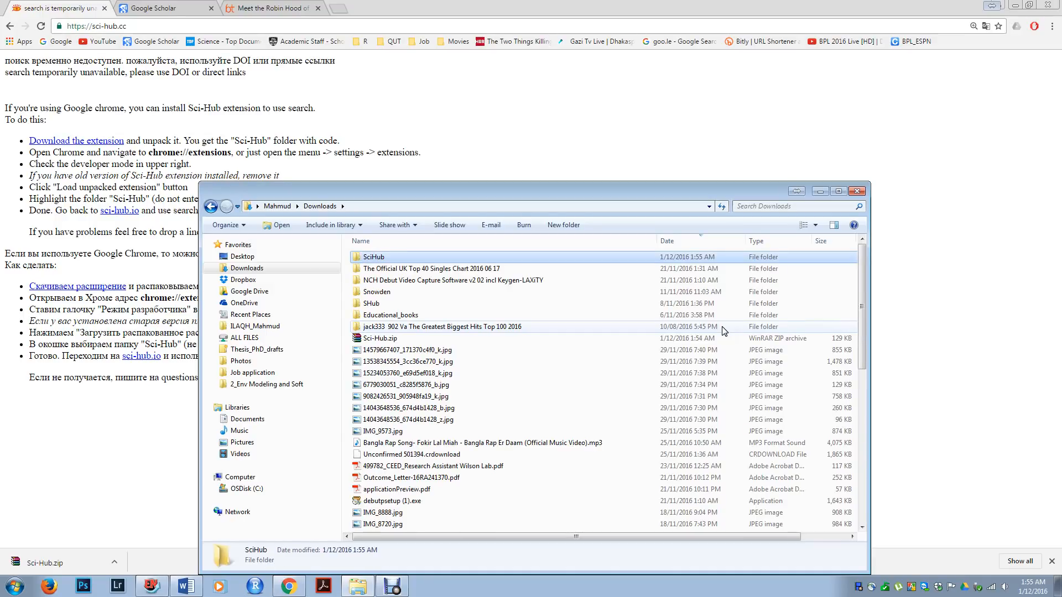
double_click(372, 257)
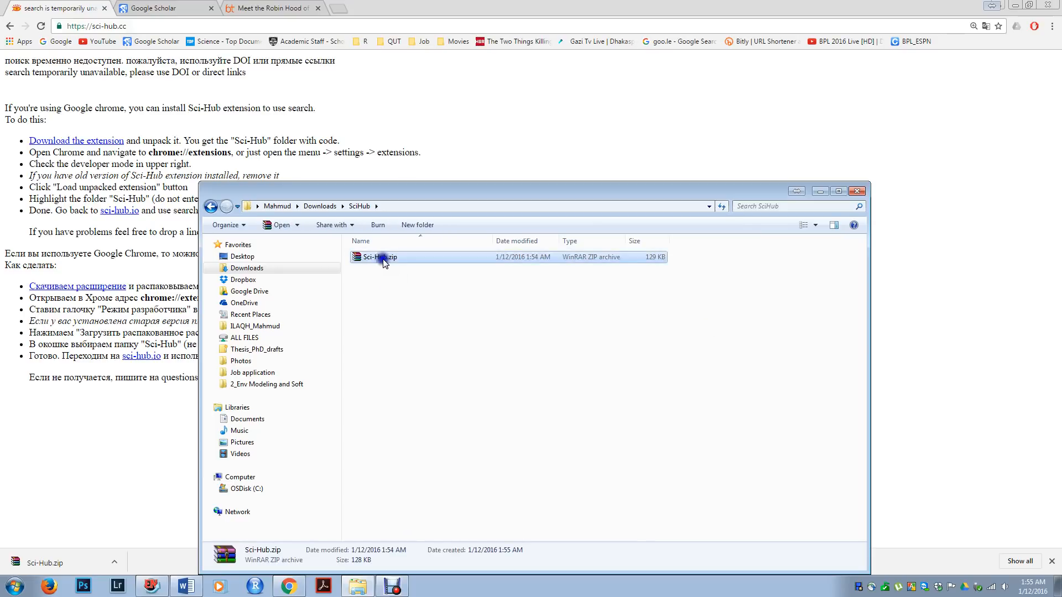
- Extract Sci-Hub.zip with 7-Zip into a Sci-Hub folder
right_click(379, 257)
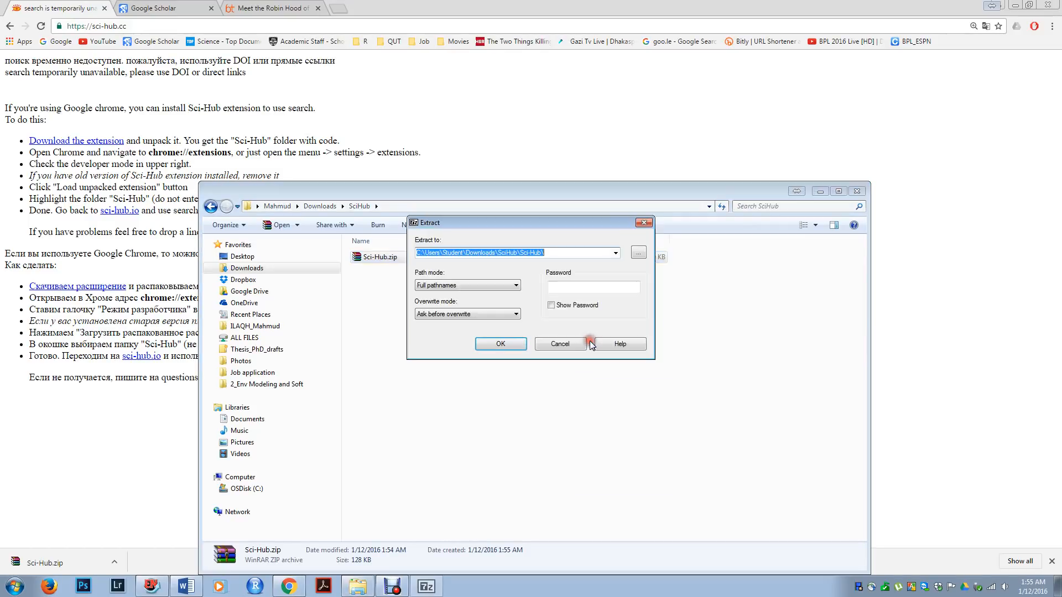
click(559, 344)
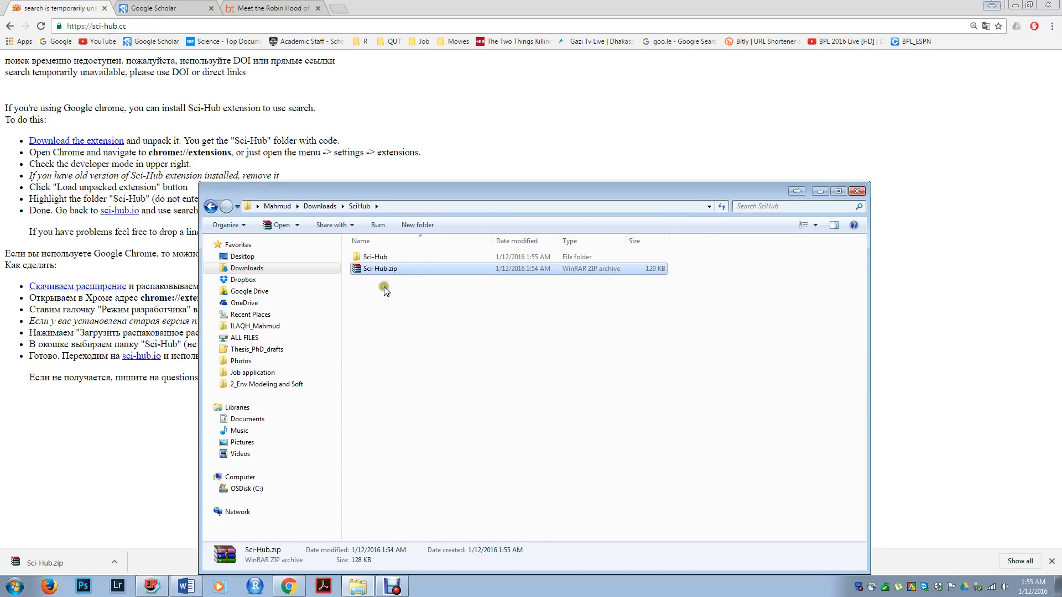
click(374, 256)
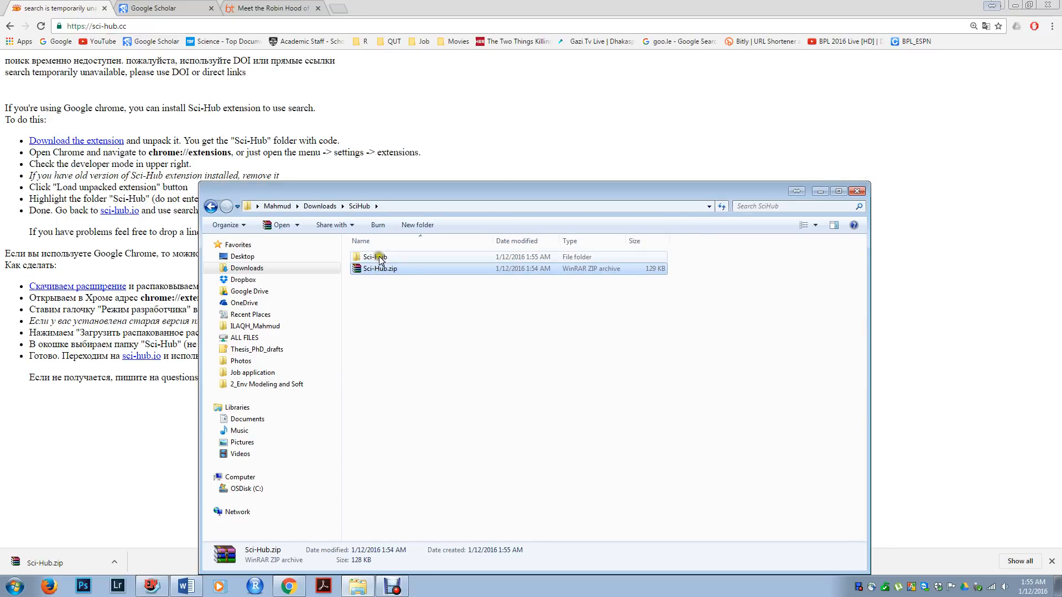
click(372, 257)
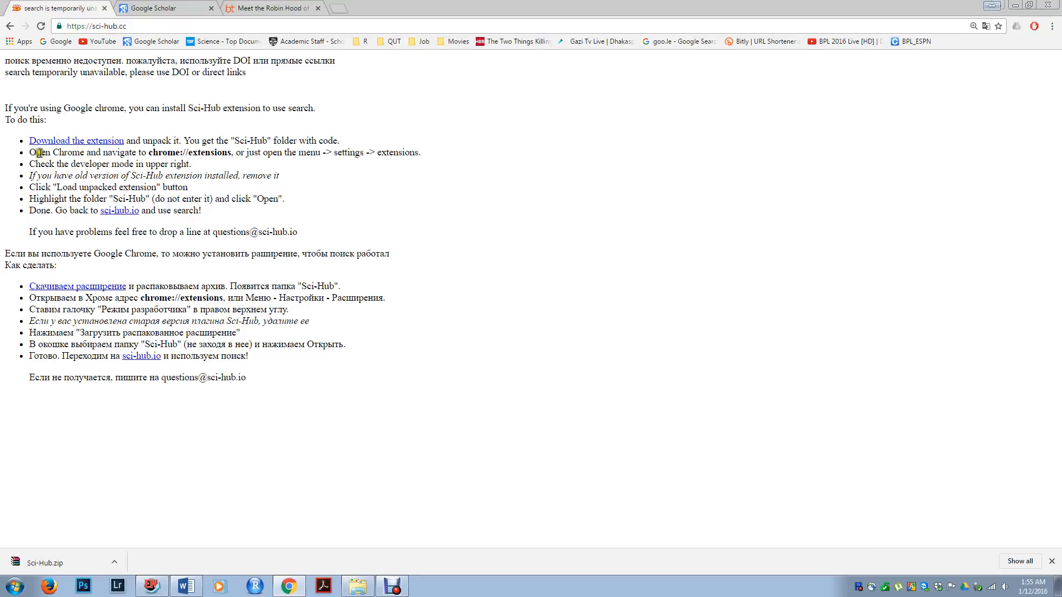
- Reach Chrome's Extensions page through Settings and enable Developer mode
click(1052, 26)
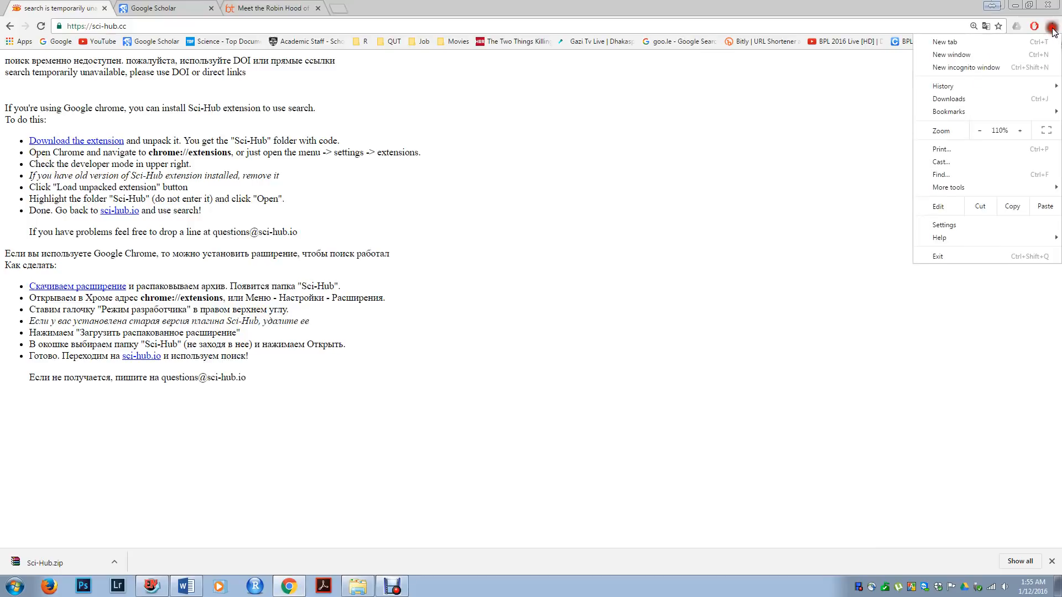
click(943, 224)
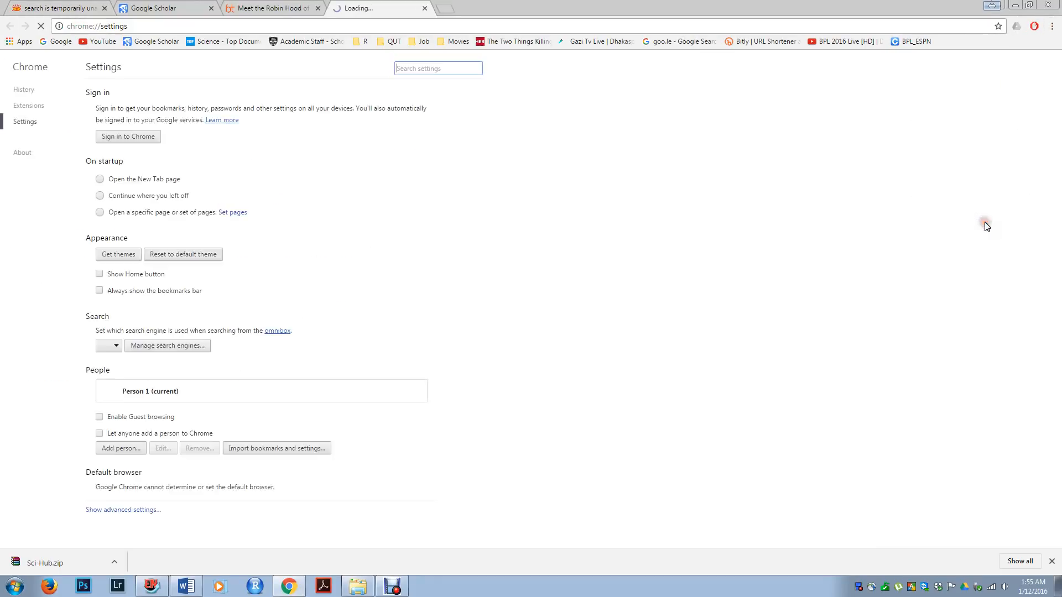
click(28, 105)
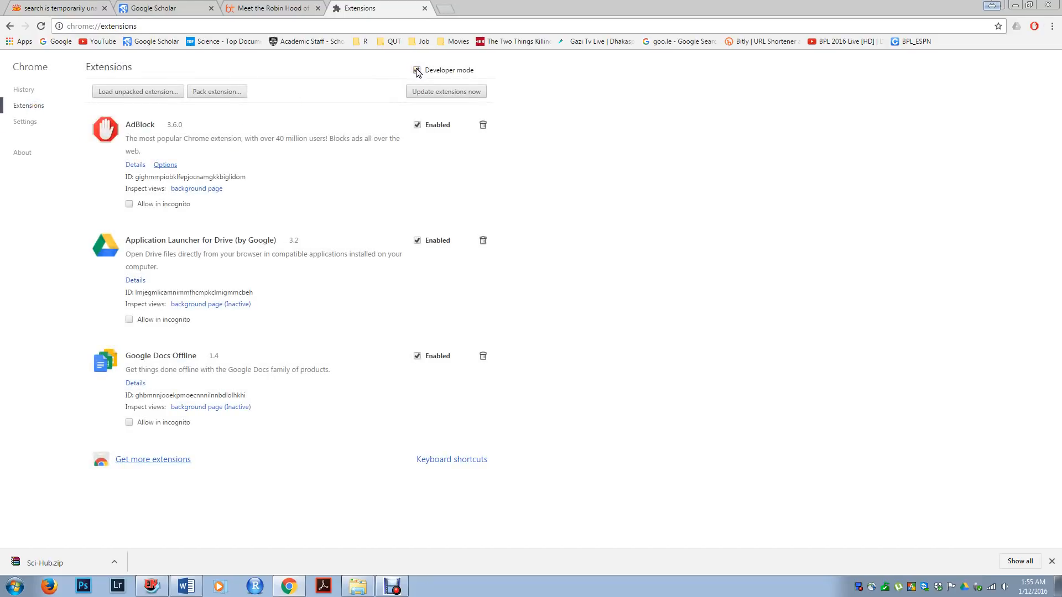
click(417, 70)
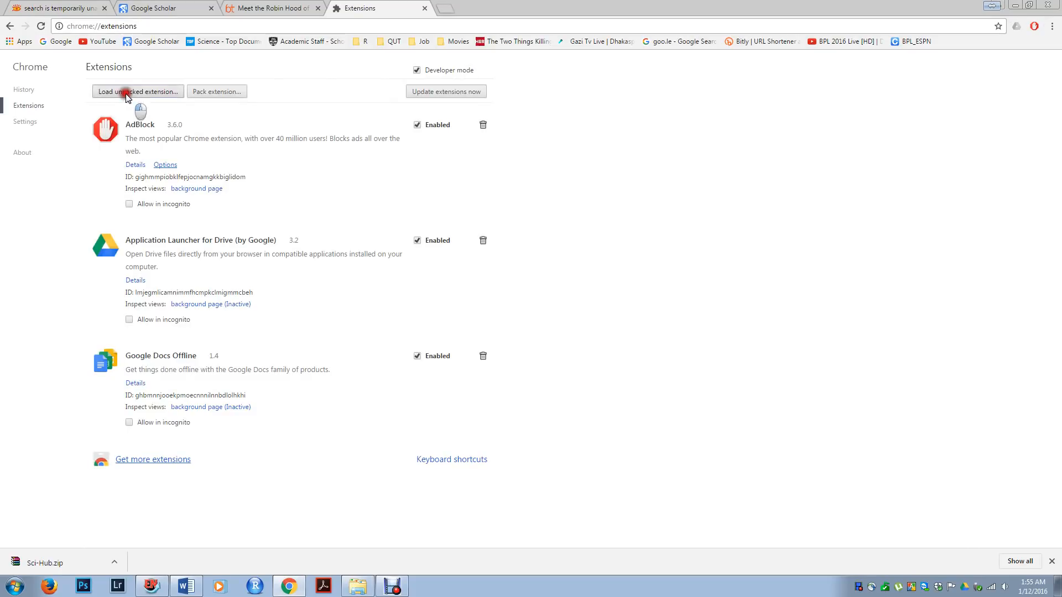
- Load Downloads > SciHub > Sci-Hub as an unpacked Chrome extension
click(138, 92)
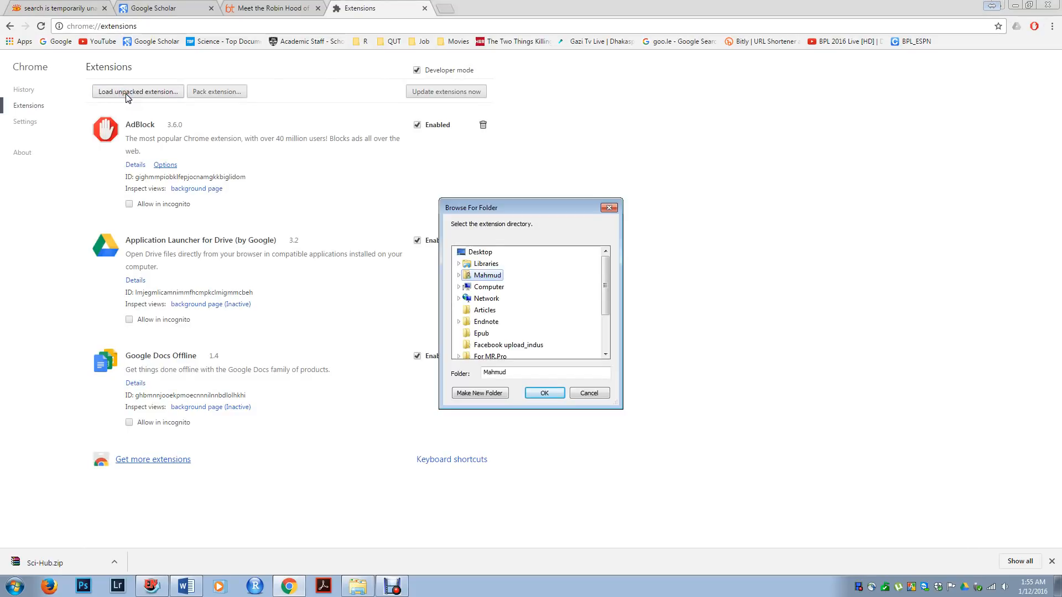
mouse_move(588, 306)
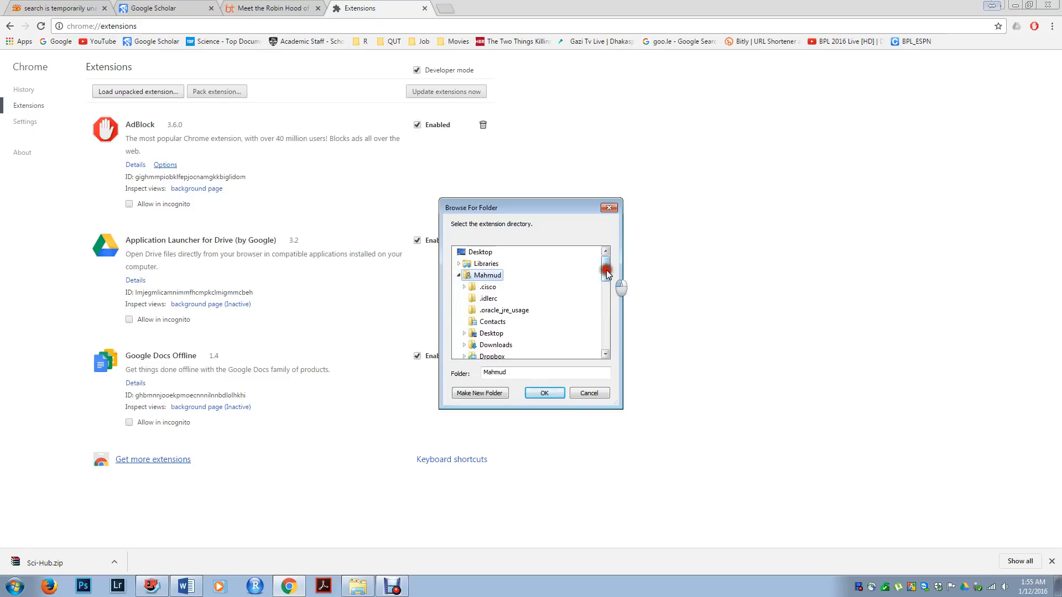
scroll(down, 3)
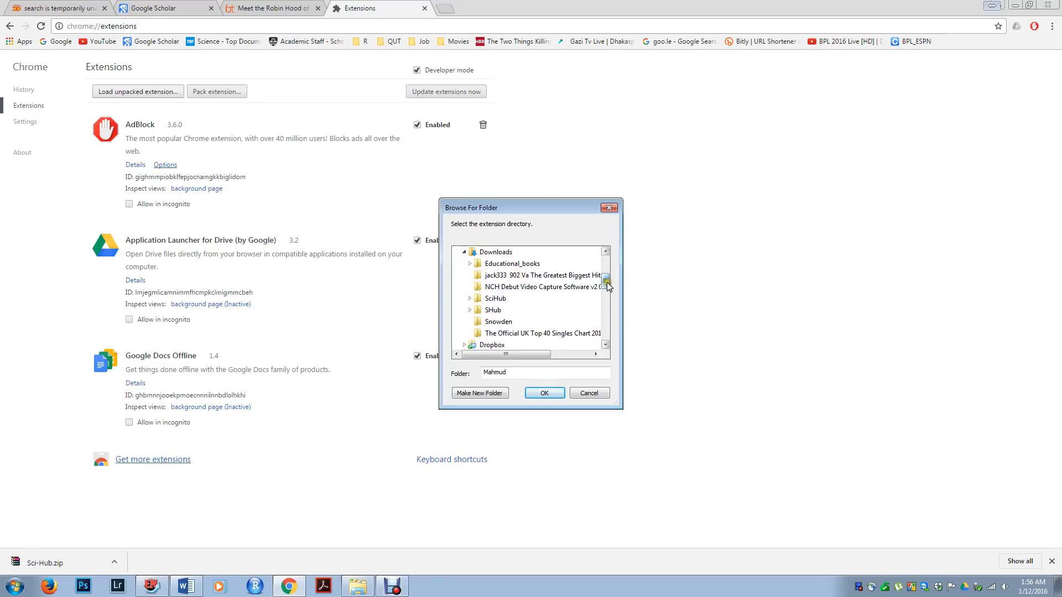
click(471, 298)
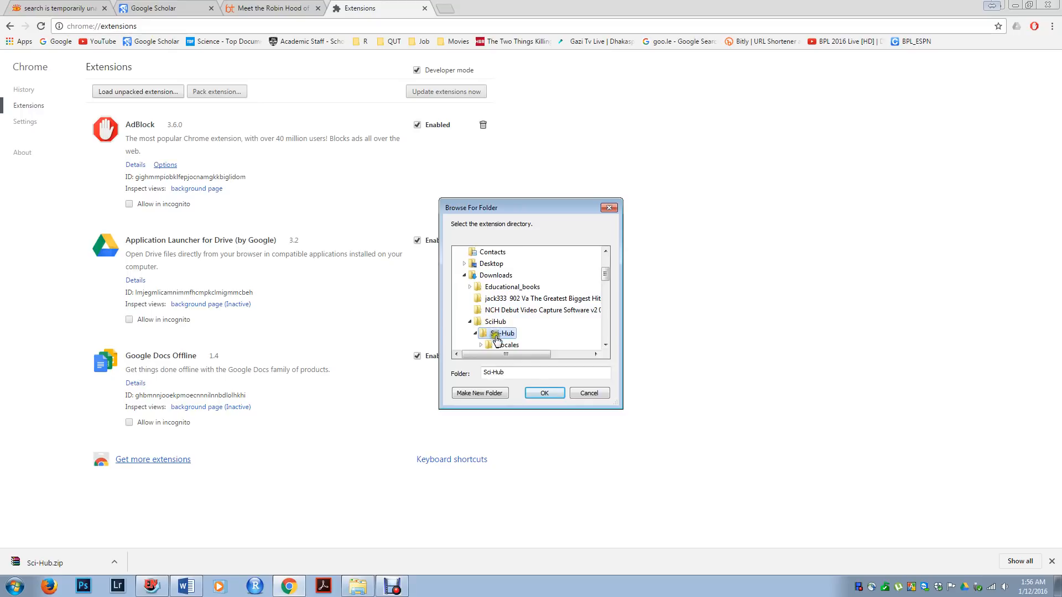
click(543, 393)
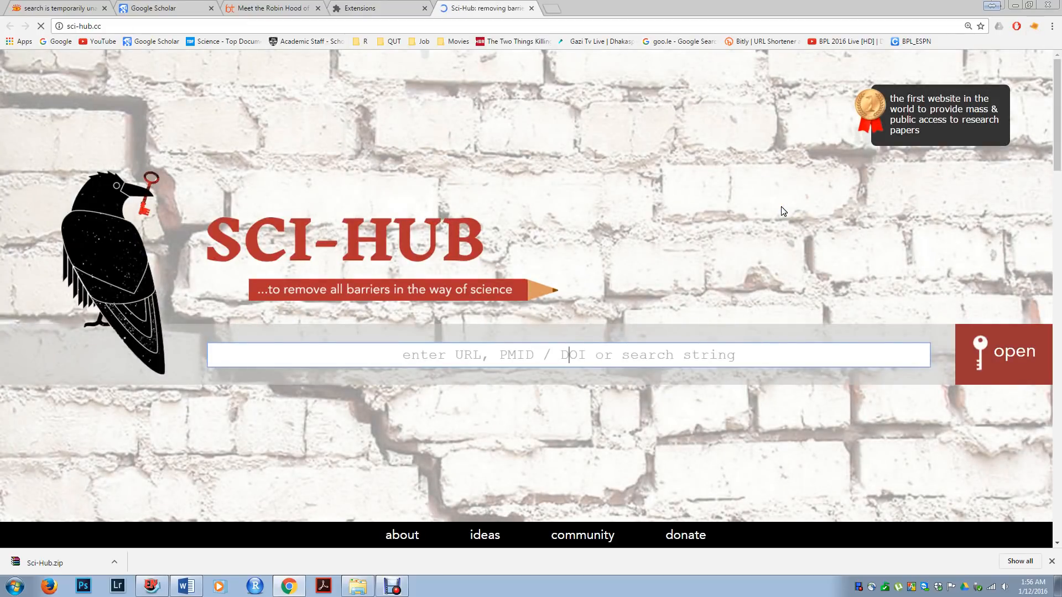
mouse_move(643, 350)
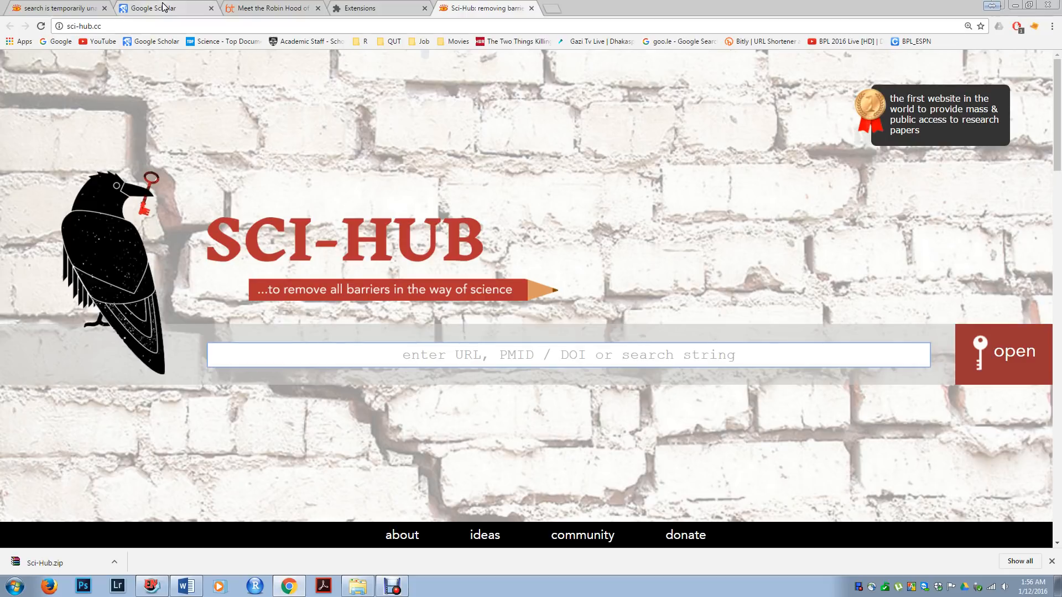
- Switch back to the Google Scholar tab, leaving Sci-Hub open
click(165, 8)
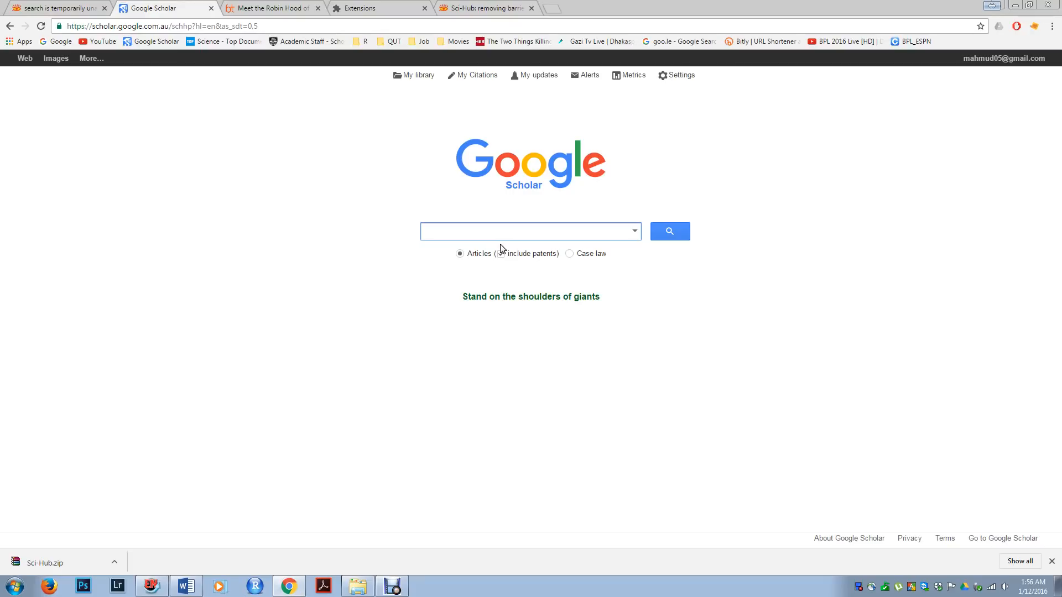
- Search Scholar for 'charcoal combustion' since 2015 and open the cooking-activities result
text(charcoal comba)
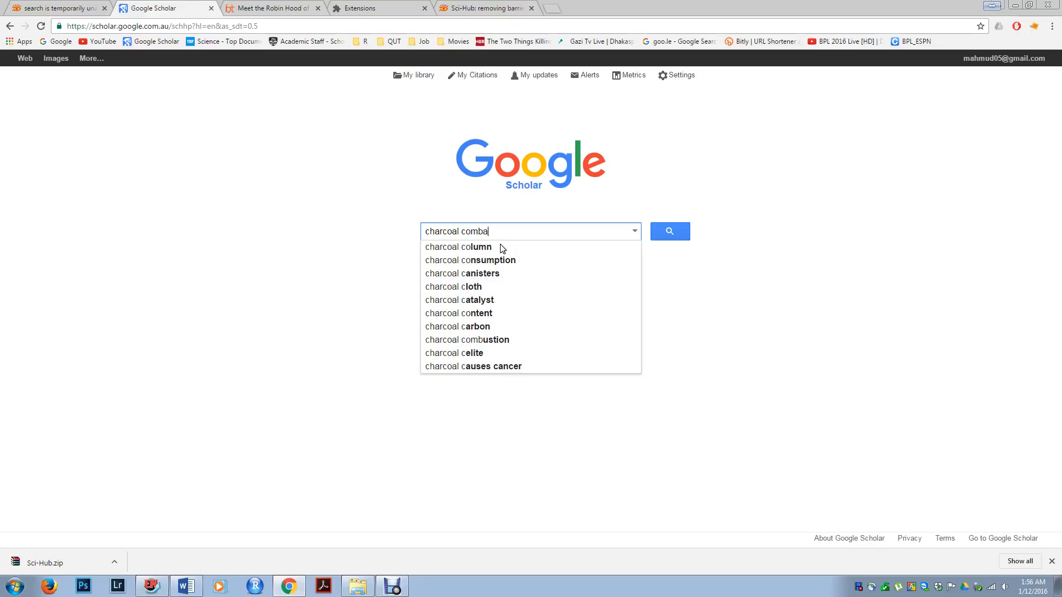
key(BackSpace)
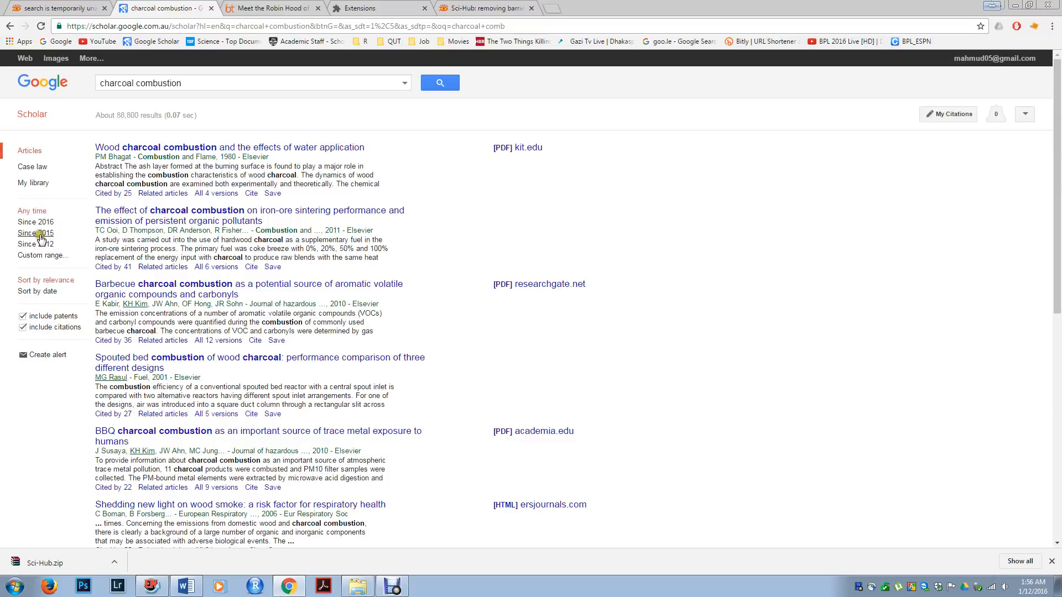
click(35, 232)
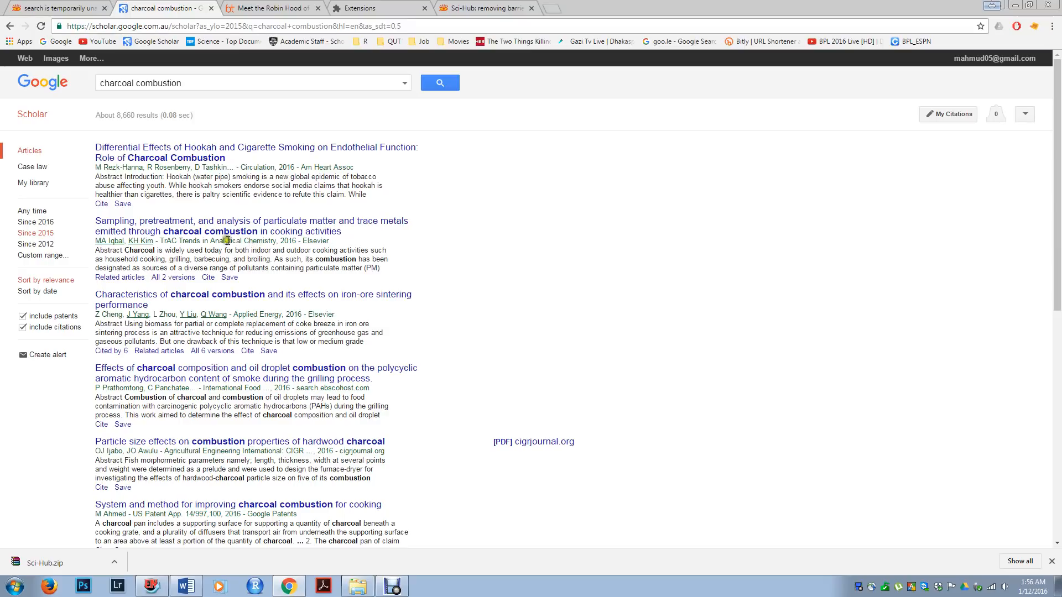
click(250, 226)
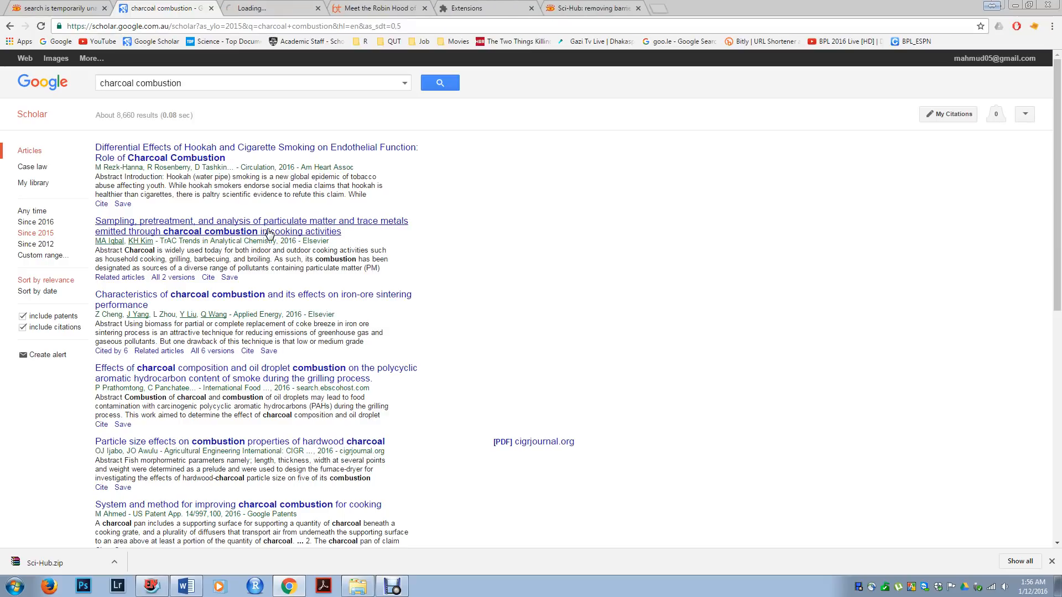
- Copy the ScienceDirect article's full title and go to the Sci-Hub tab
click(251, 225)
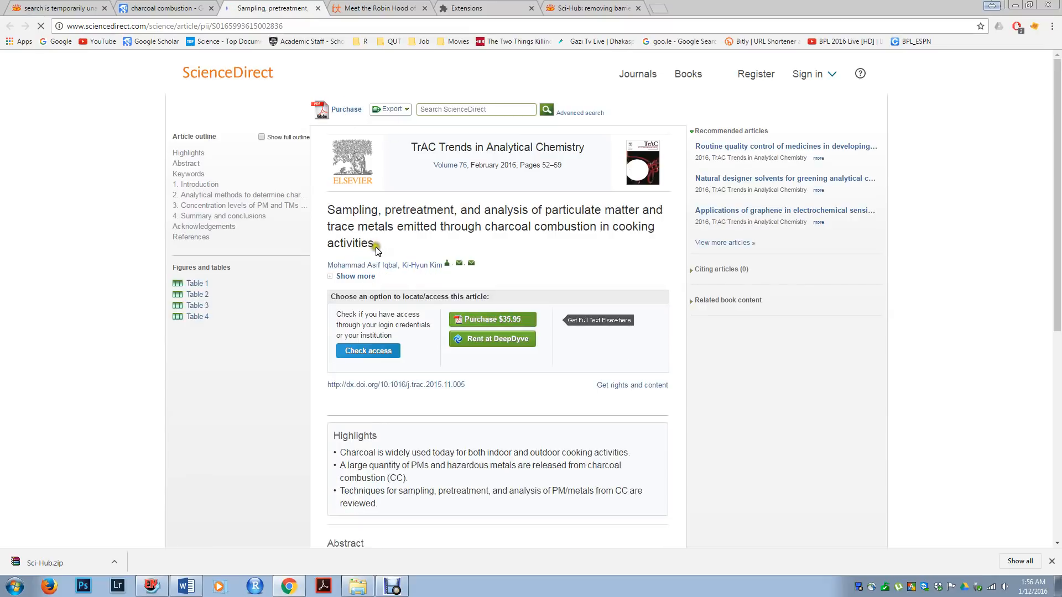
drag(328, 209, 373, 244)
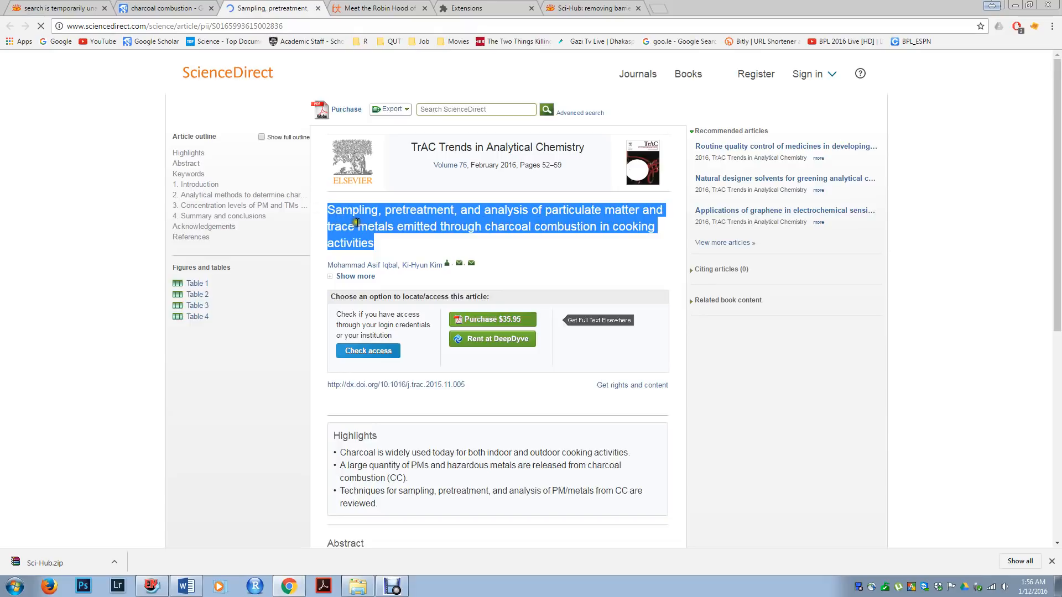
click(592, 8)
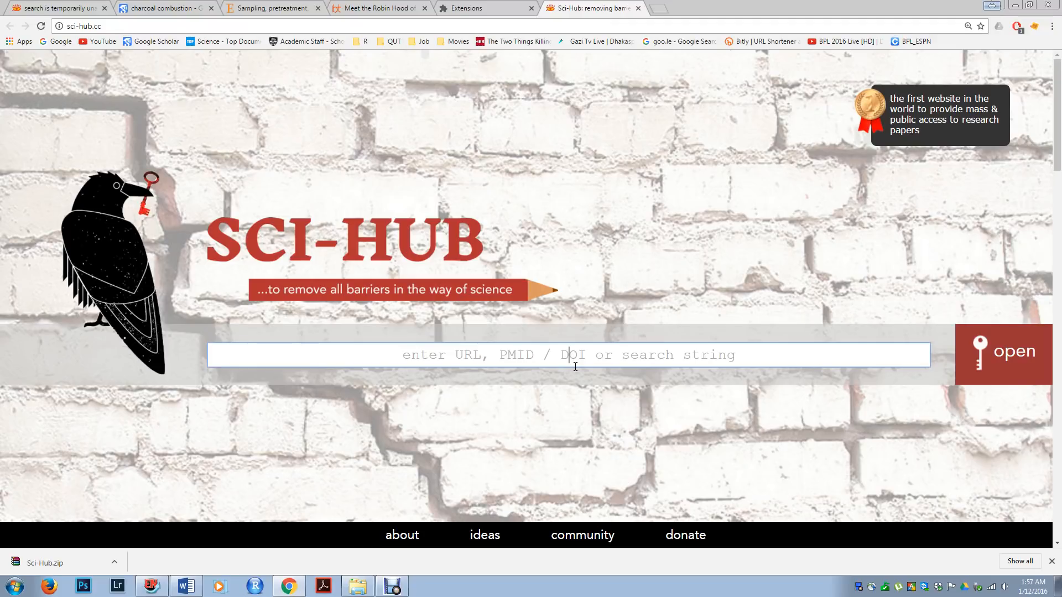
- Submit the title '...charcoal combustion in cooking activities' to Sci-Hub's search
click(162, 8)
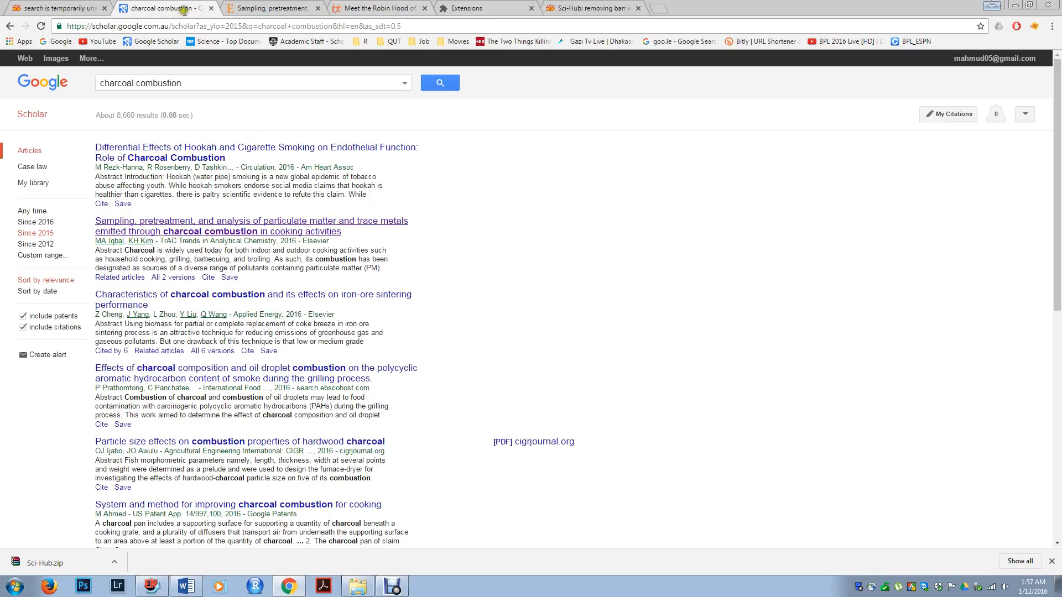
click(250, 225)
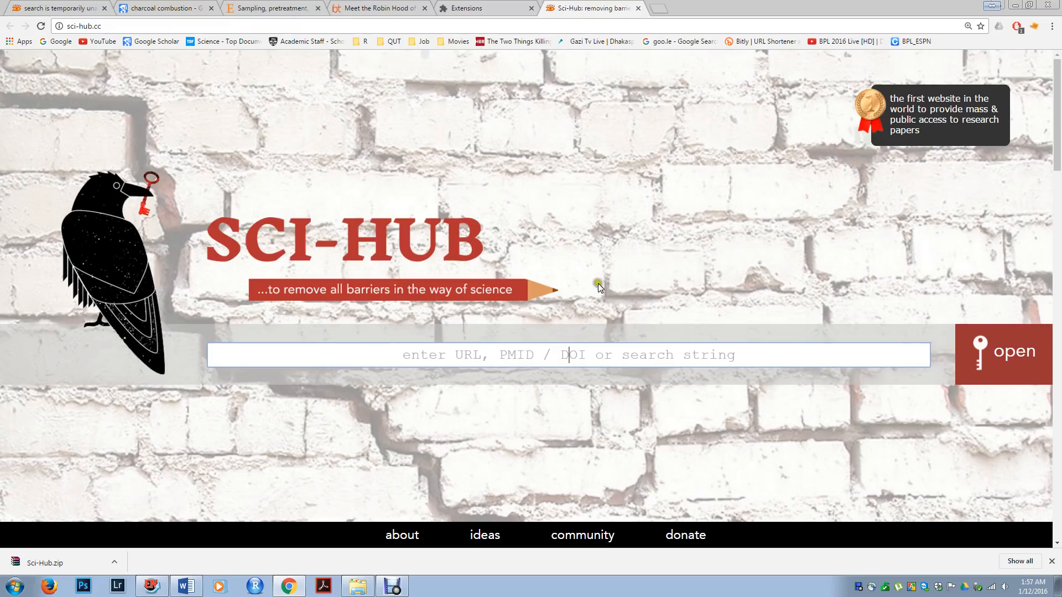
text(matter and trace metals emitted through charcoal combustion in cooking activities)
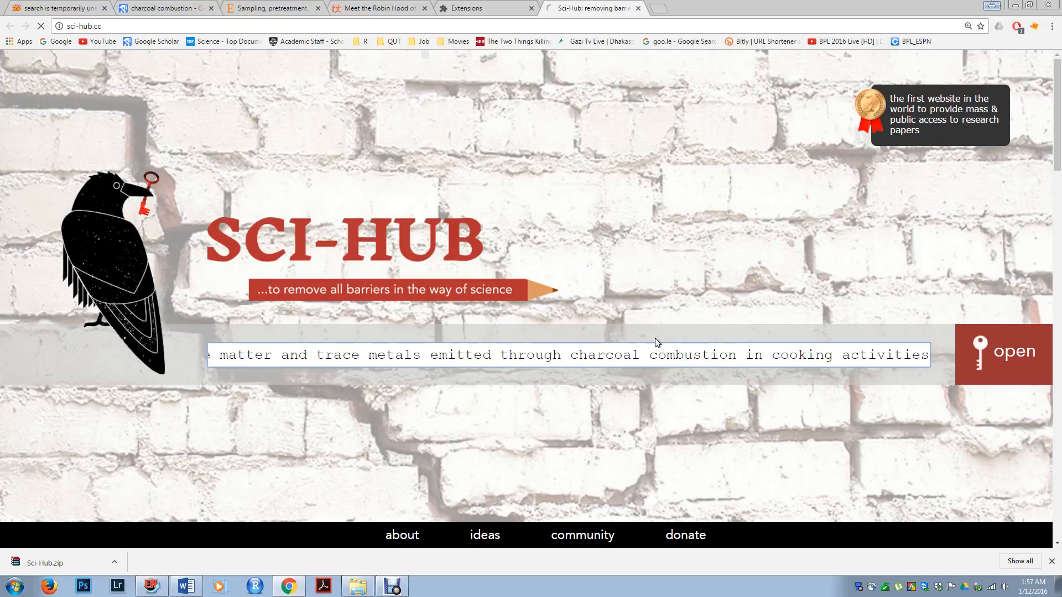
click(1013, 351)
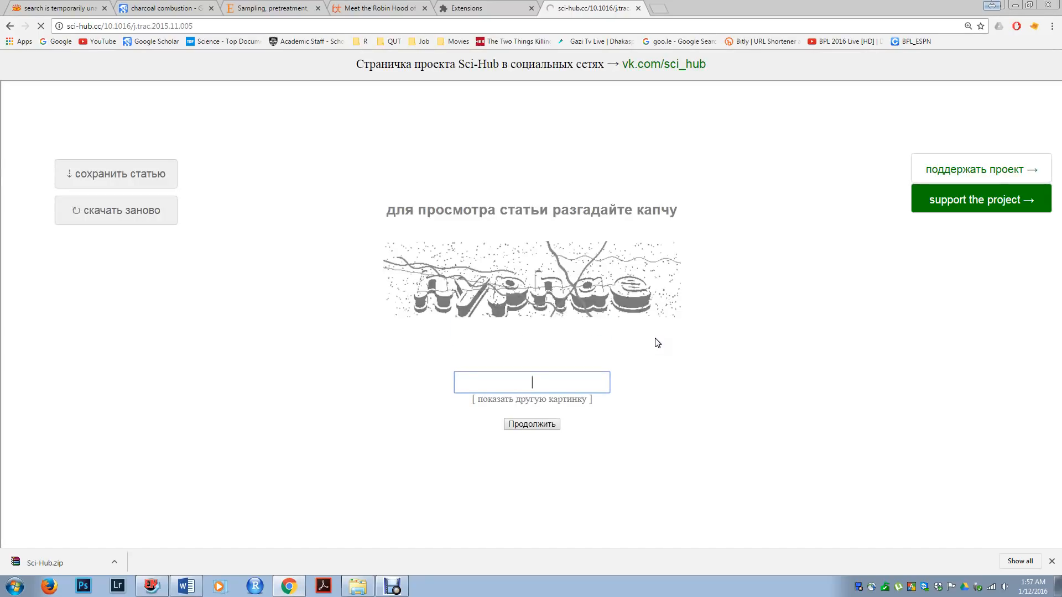
- Answer the Sci-Hub captcha with 'hyphae' and continue to the article PDF
click(531, 399)
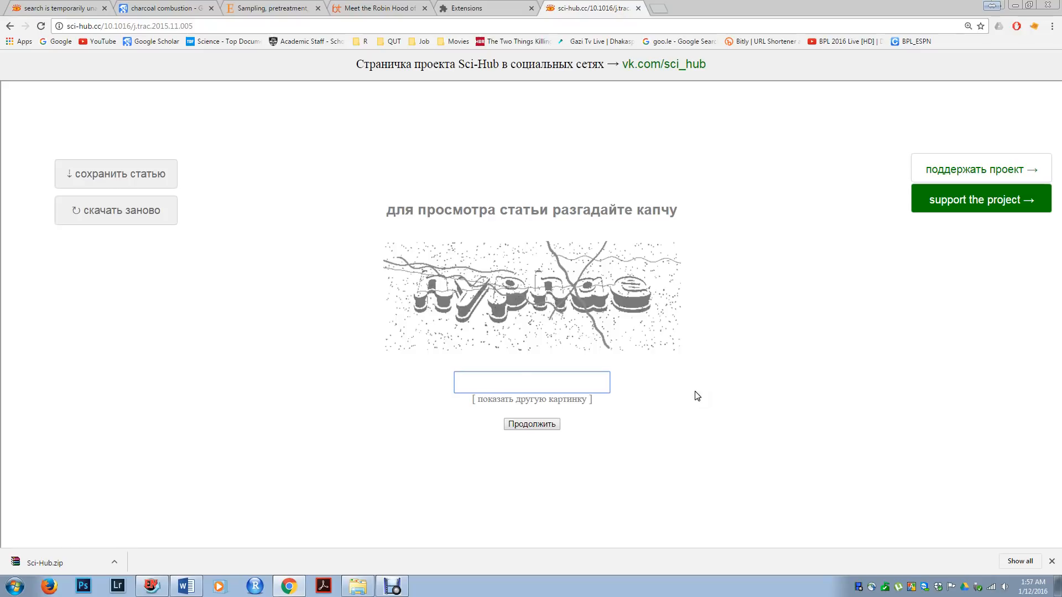
text(hyphae)
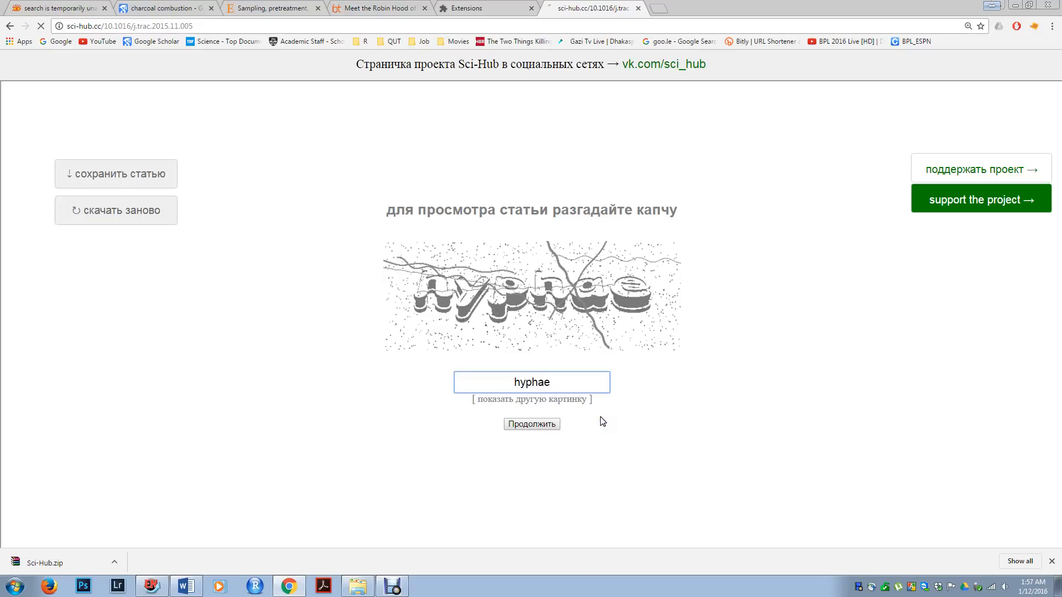
click(532, 382)
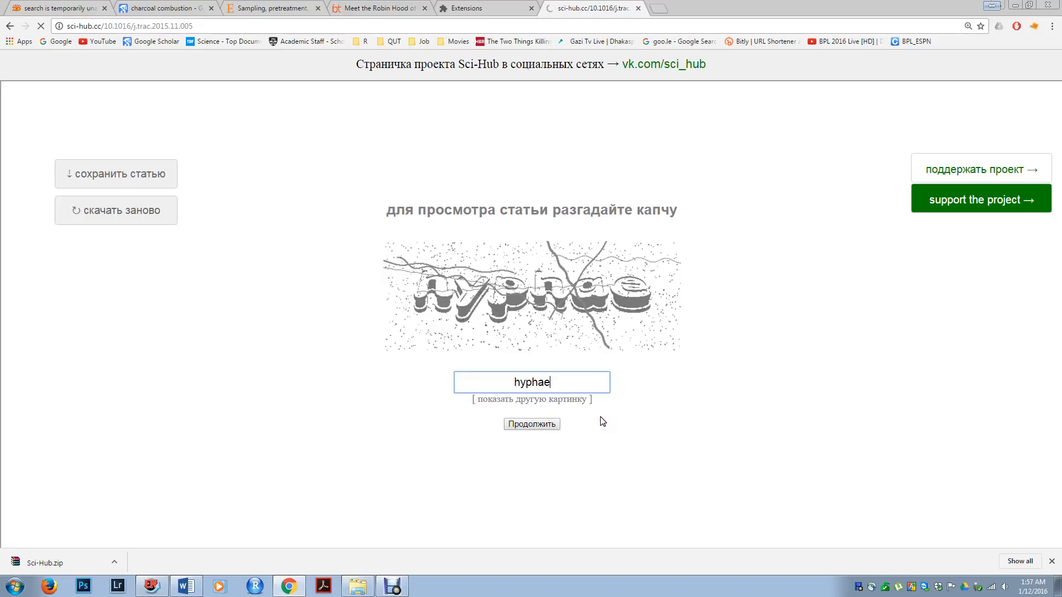
click(532, 424)
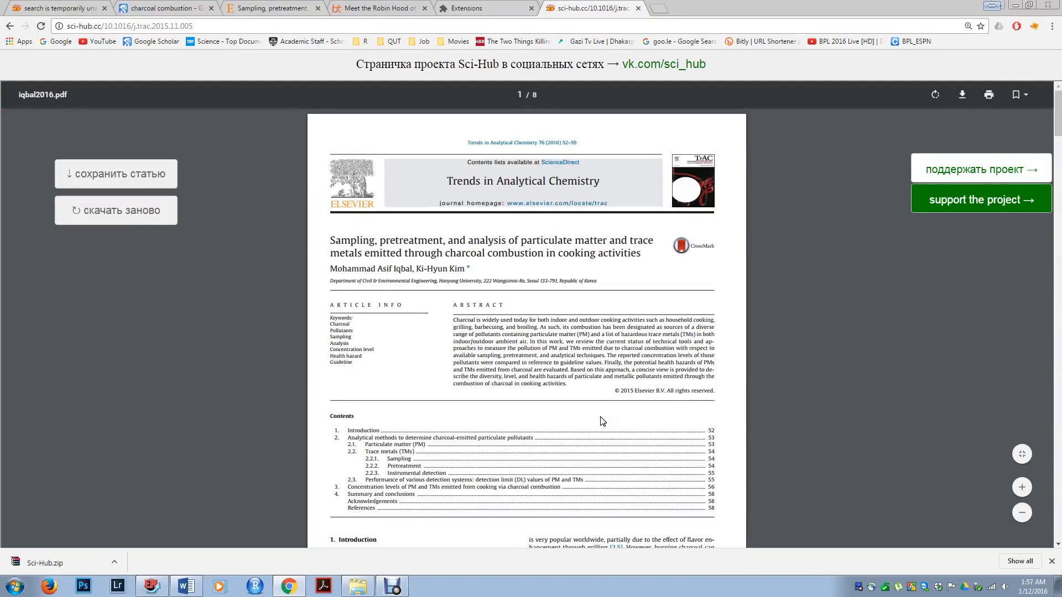
- Scroll the Sci-Hub PDF to page 7, briefly comparing with the ScienceDirect tab
scroll(down, 3)
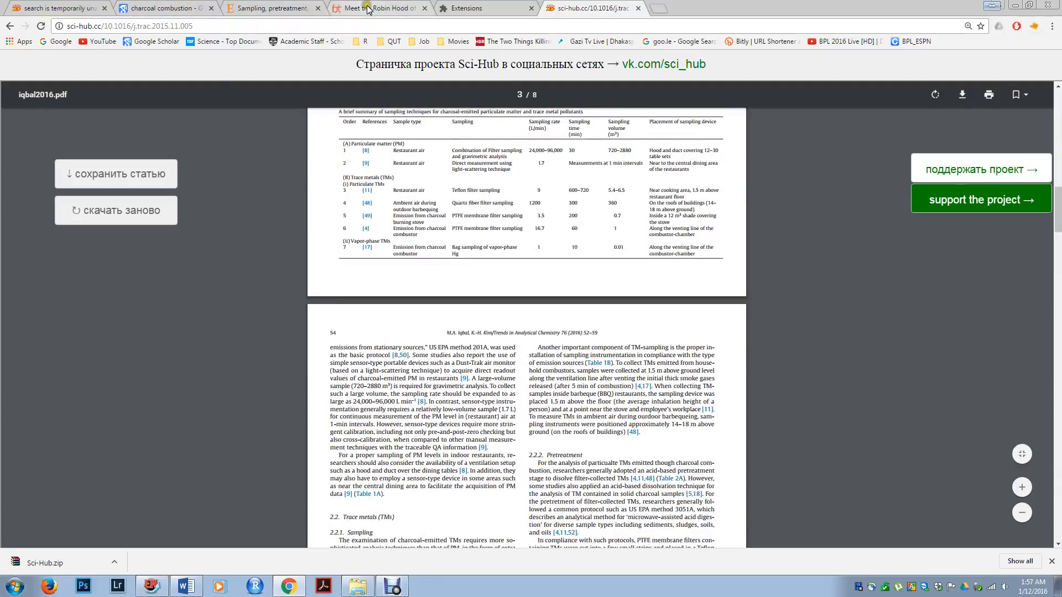
click(271, 7)
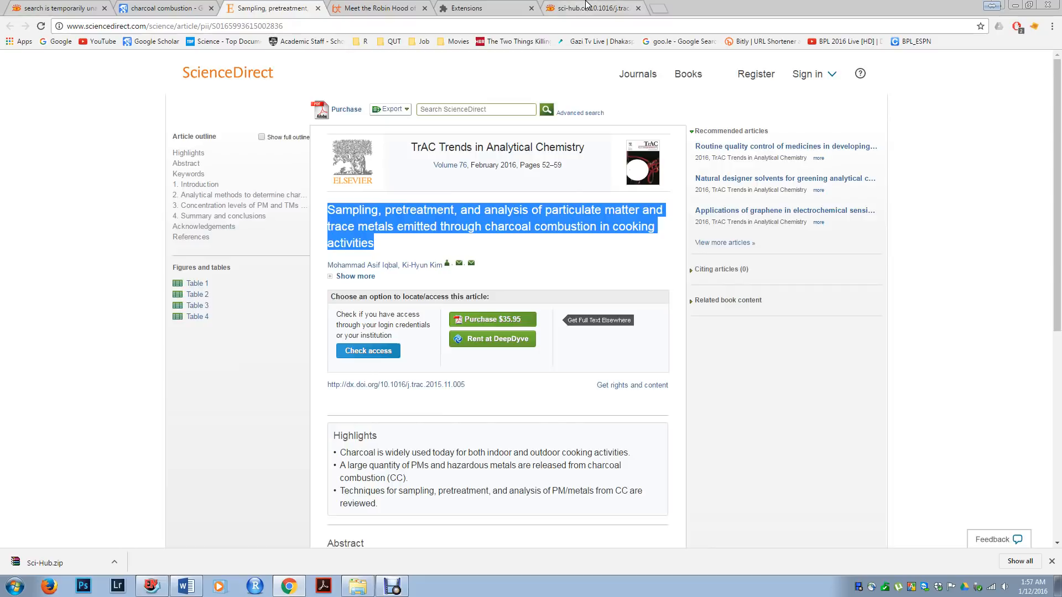
click(592, 8)
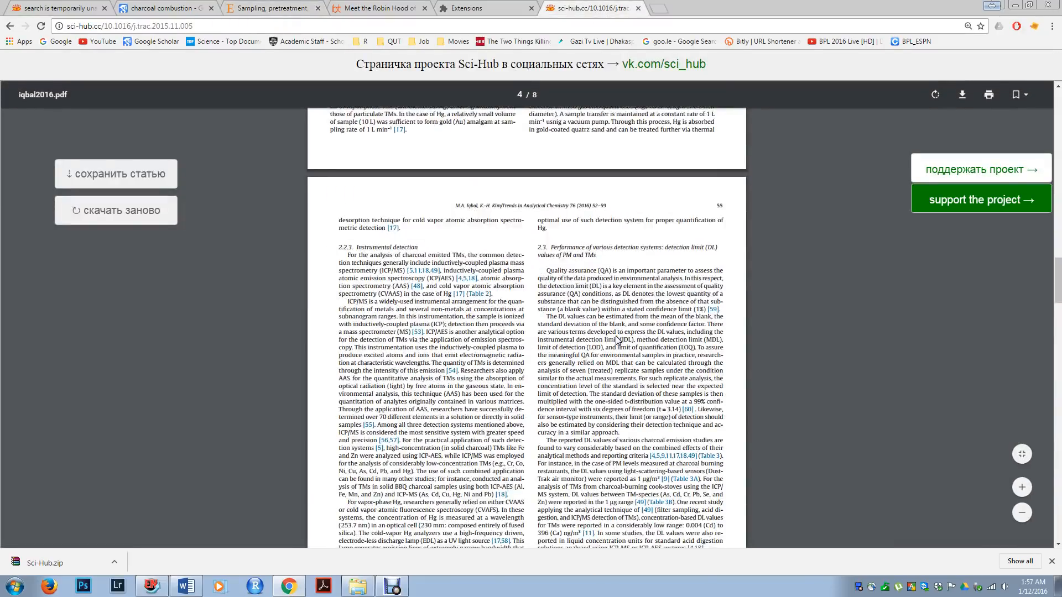
scroll(down, 3)
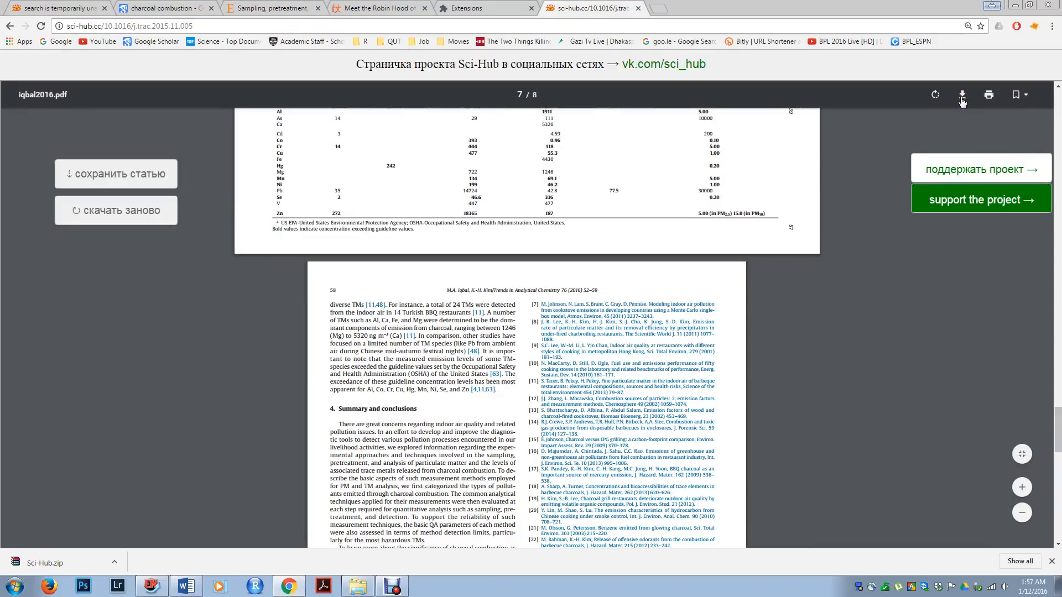
mouse_move(669, 392)
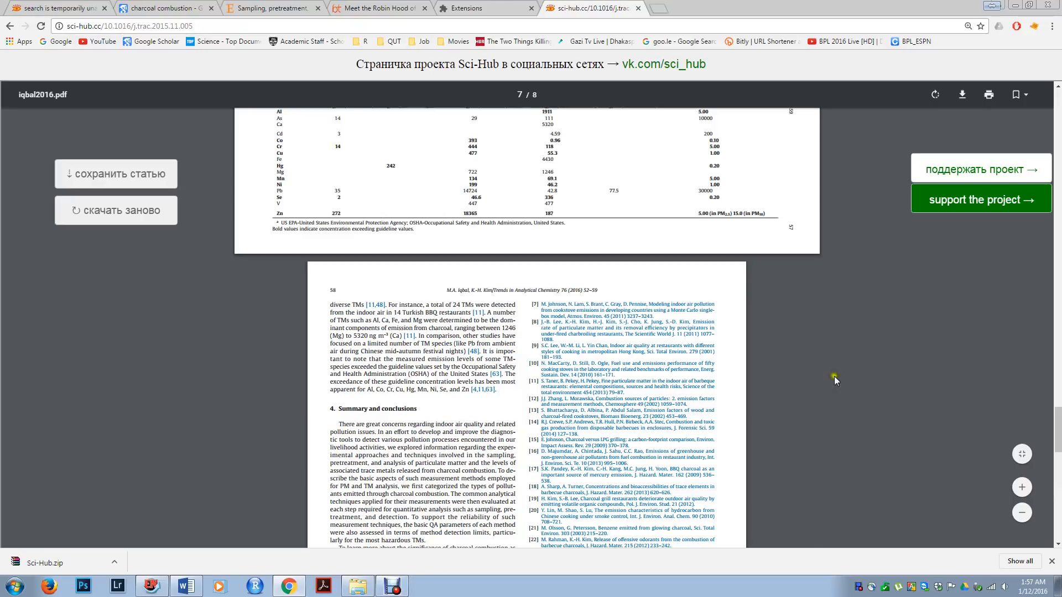
mouse_move(855, 371)
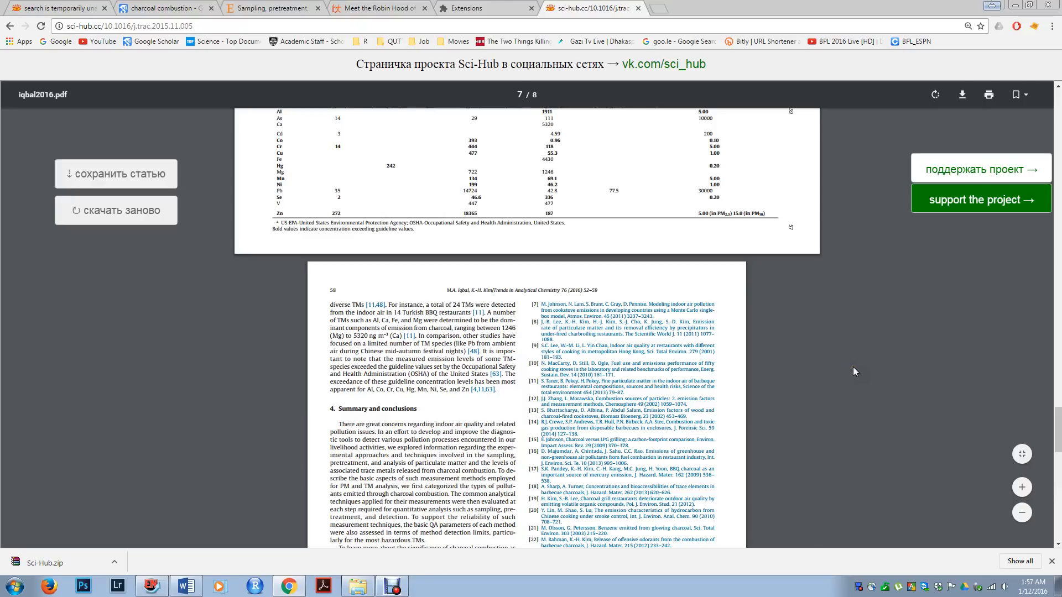